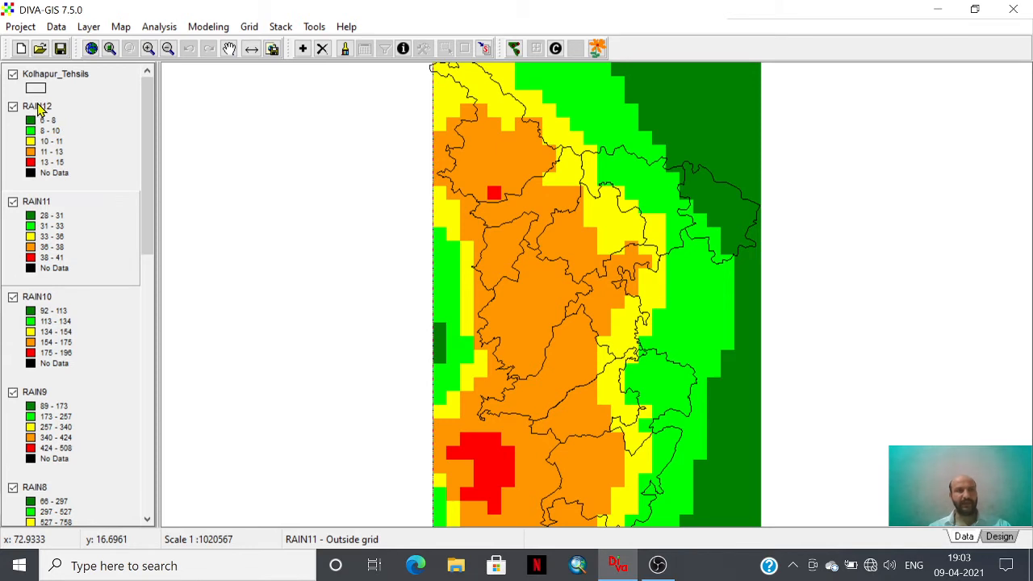
- Open the Make Stack tool from the Stack menu and show its empty grid list
{"action": "scroll", "scroll_direction": "down", "scroll_amount": 3}
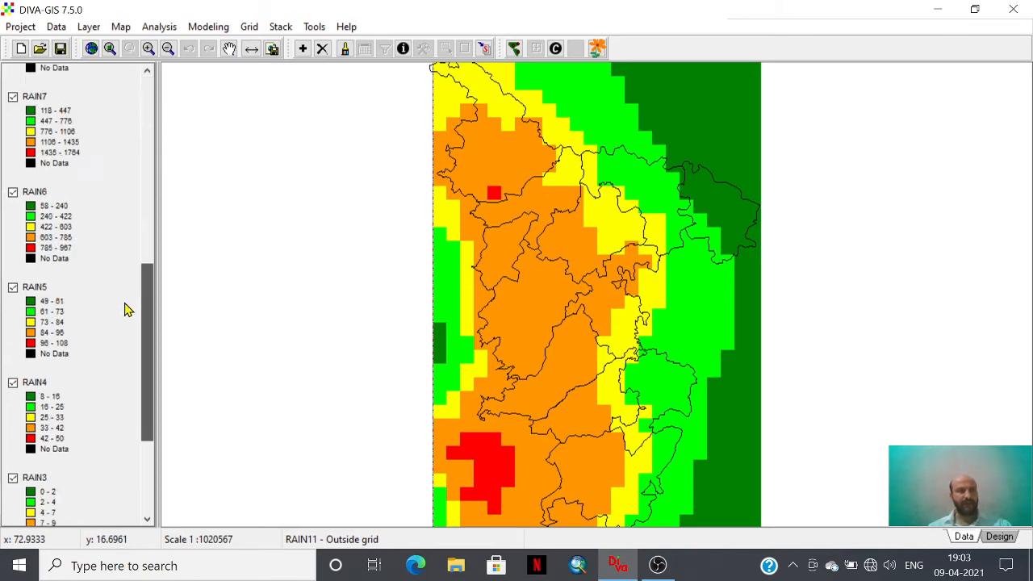
{"action": "scroll", "scroll_direction": "down", "scroll_amount": 3}
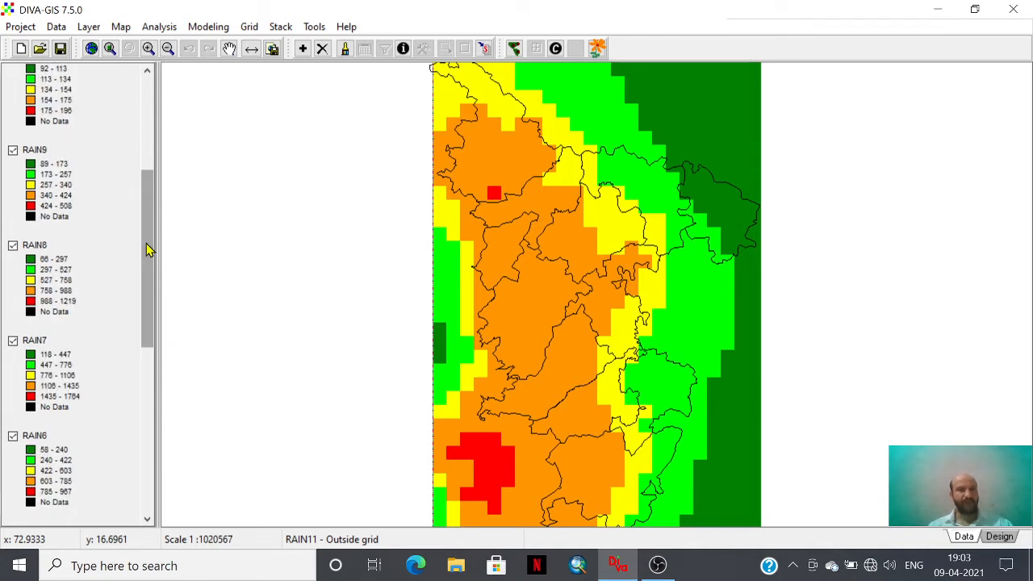
{"action": "mouse_move", "coordinate": [163, 51]}
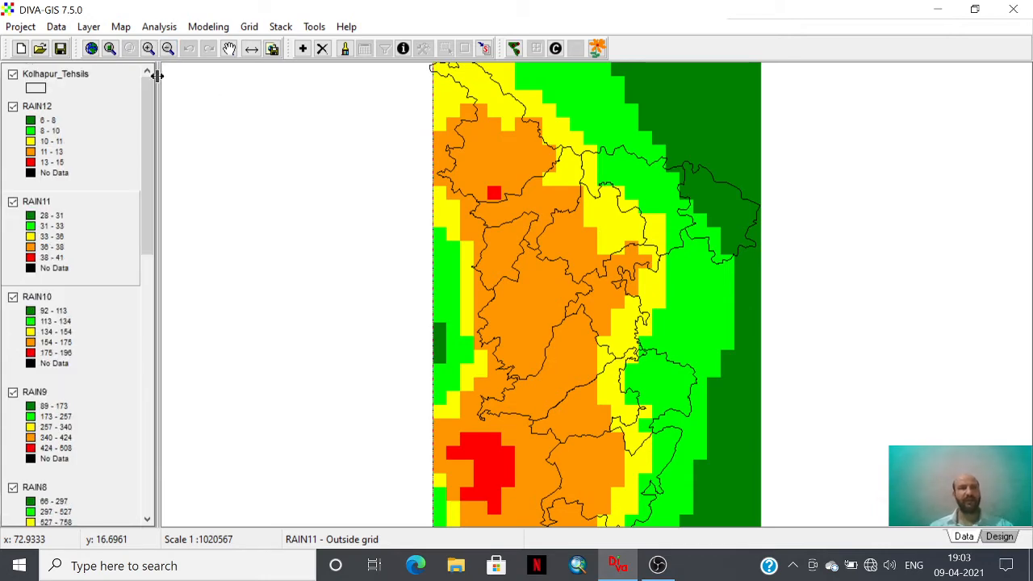
{"action": "mouse_move", "coordinate": [170, 113]}
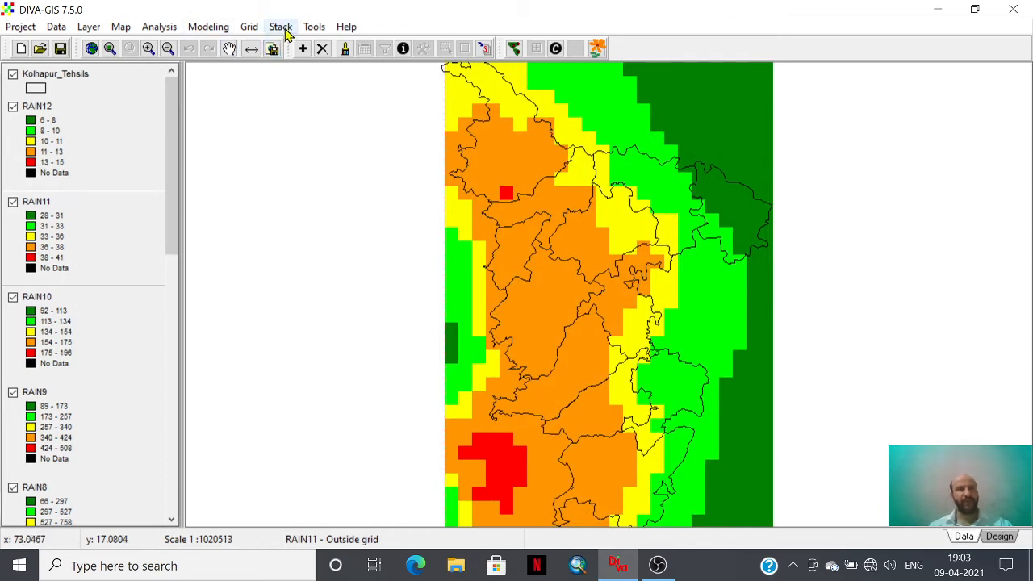
{"action": "left_click", "coordinate": [281, 27]}
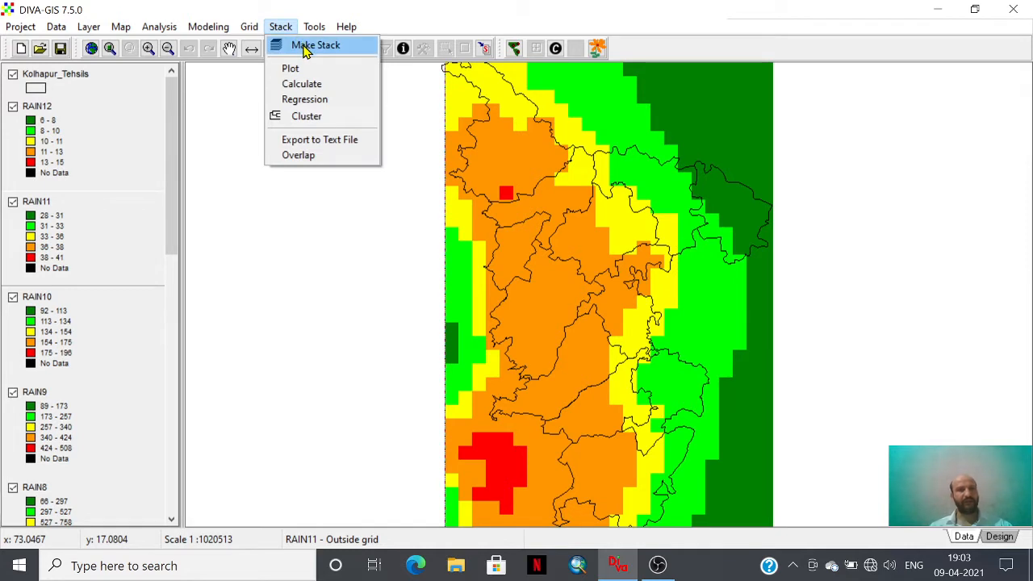
{"action": "mouse_move", "coordinate": [328, 50]}
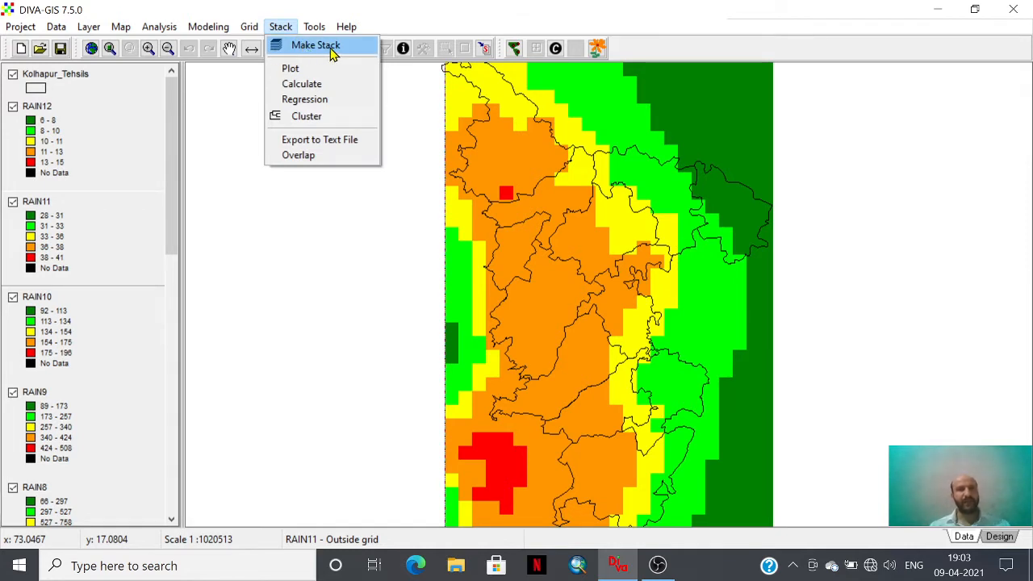
{"action": "mouse_move", "coordinate": [339, 51]}
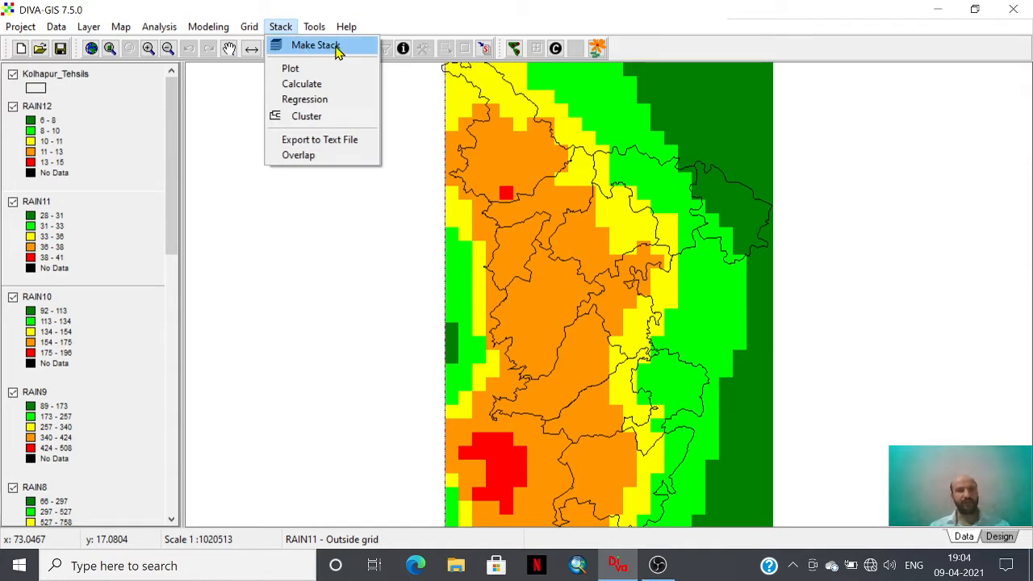
{"action": "left_click", "coordinate": [314, 44]}
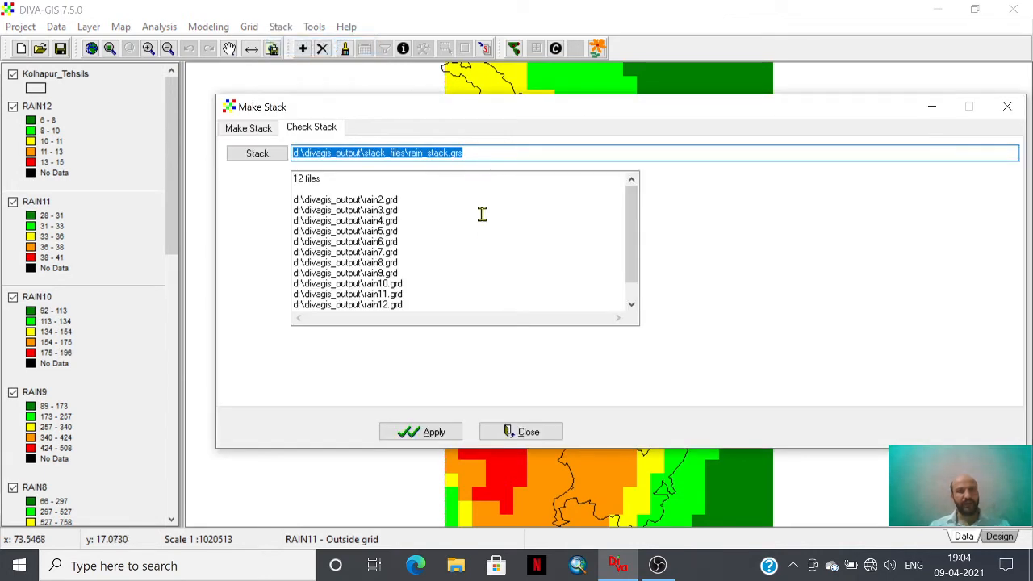
{"action": "left_click", "coordinate": [248, 127]}
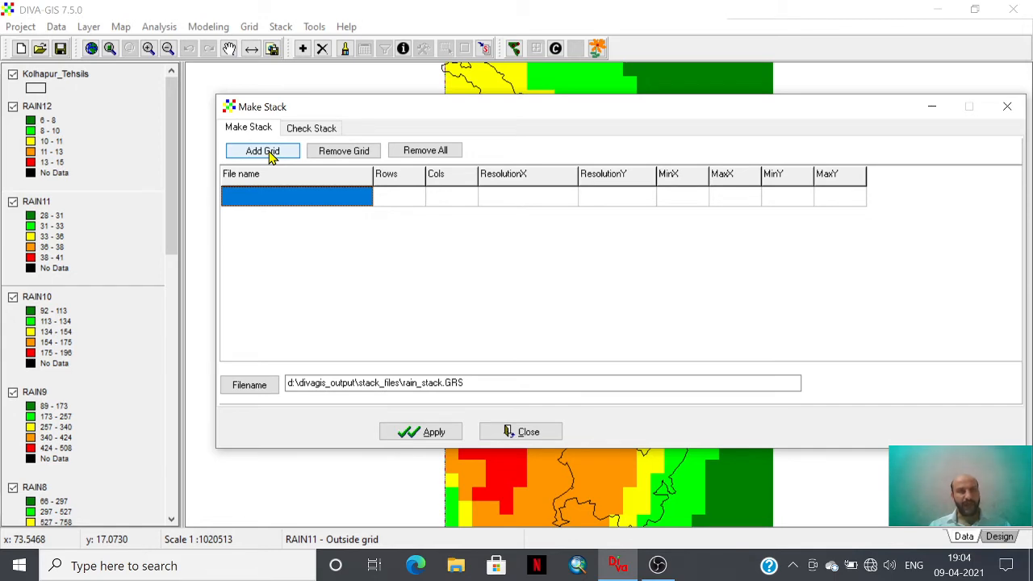
- Browse to DIVAGIS_OUTPUT and select RAIN1.grd through RAIN12.grd together
{"action": "left_click", "coordinate": [261, 151]}
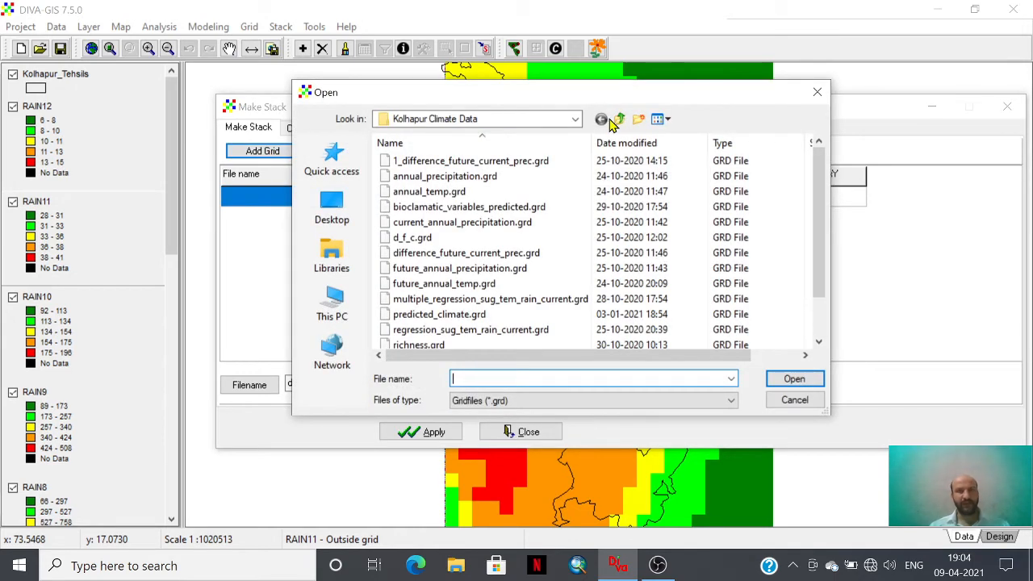
{"action": "left_click", "coordinate": [619, 119]}
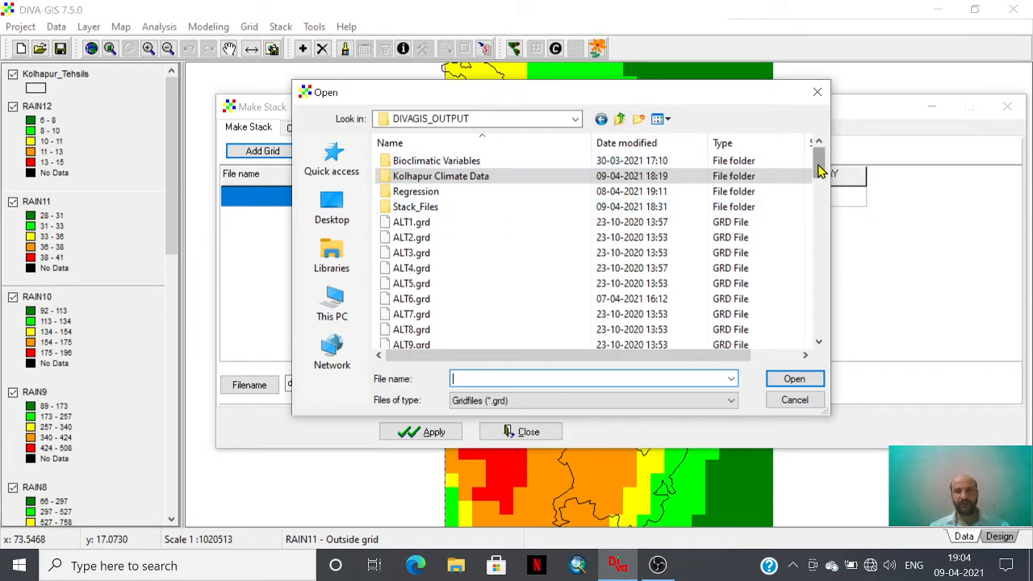
{"action": "scroll", "scroll_direction": "down", "scroll_amount": 3}
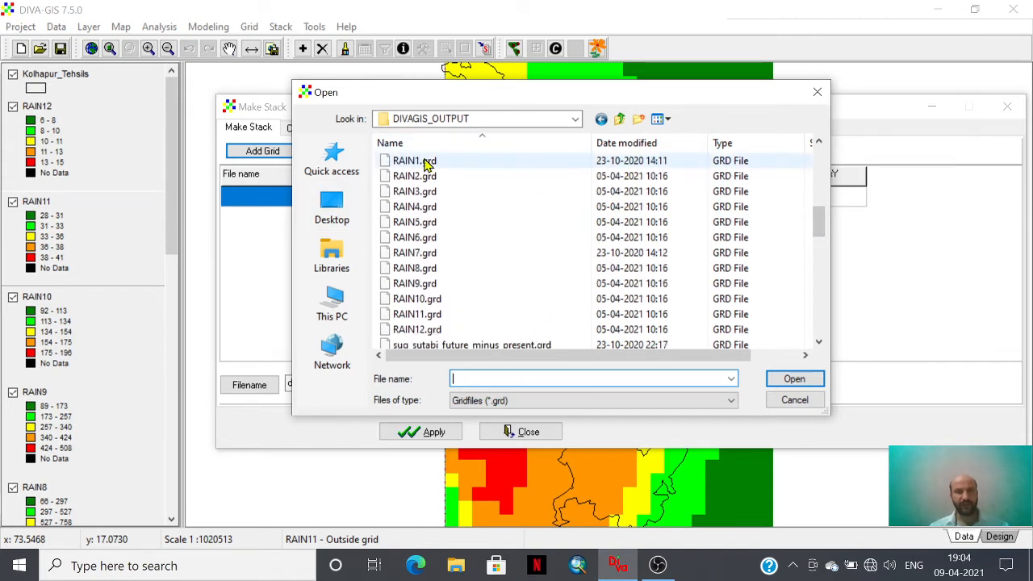
{"action": "mouse_move", "coordinate": [416, 170]}
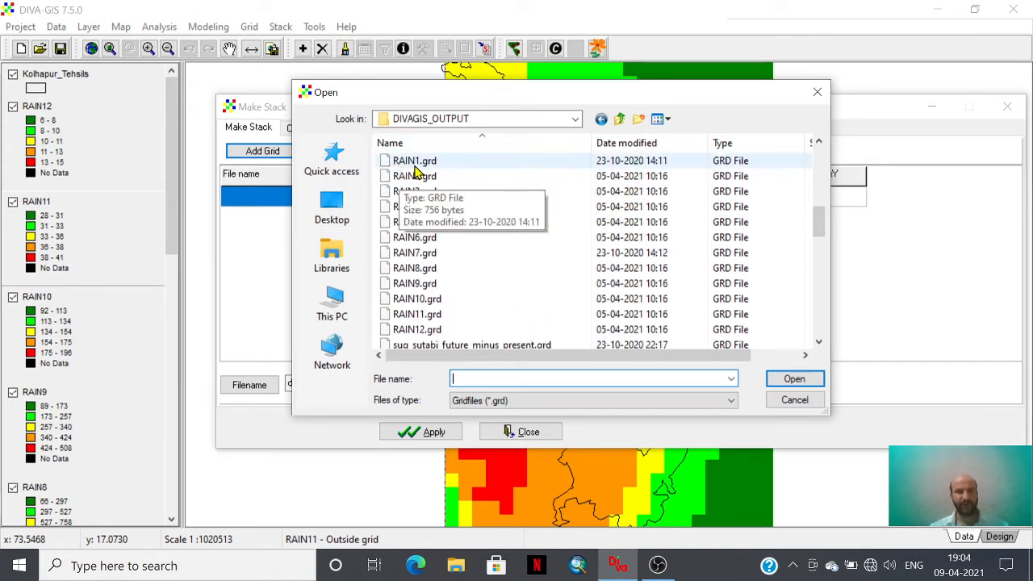
{"action": "mouse_move", "coordinate": [428, 170]}
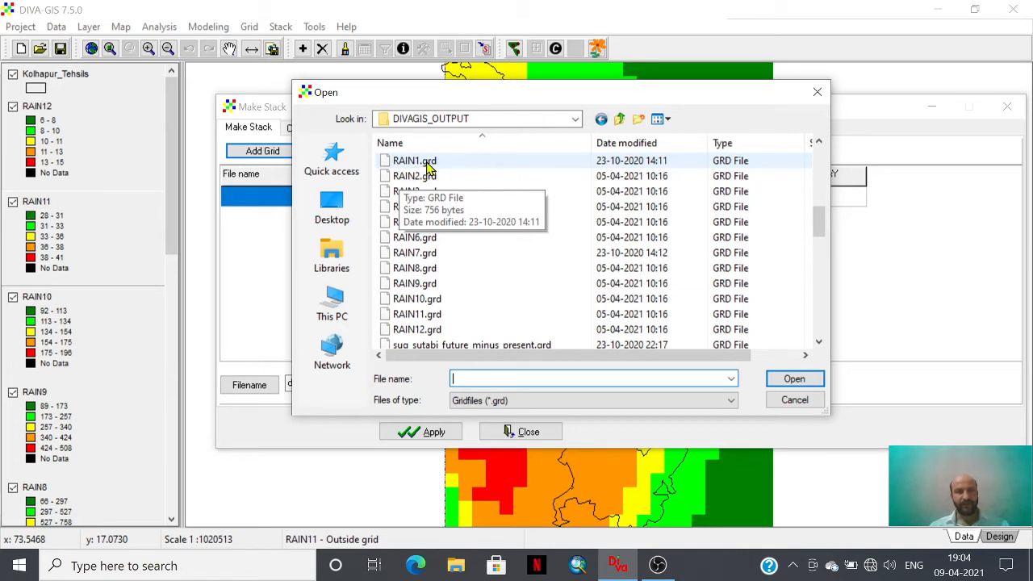
{"action": "mouse_move", "coordinate": [465, 168]}
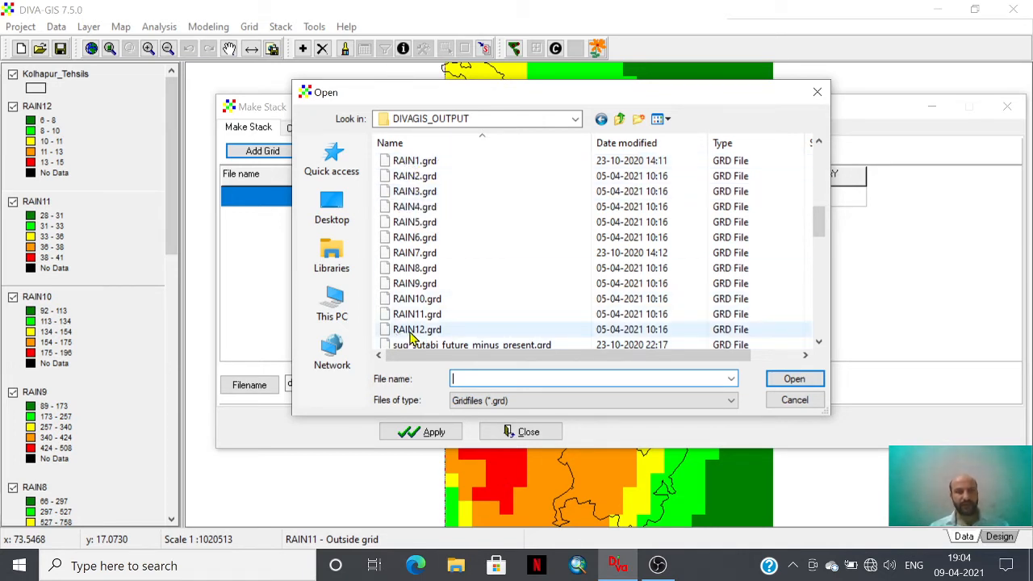
{"action": "mouse_move", "coordinate": [417, 329]}
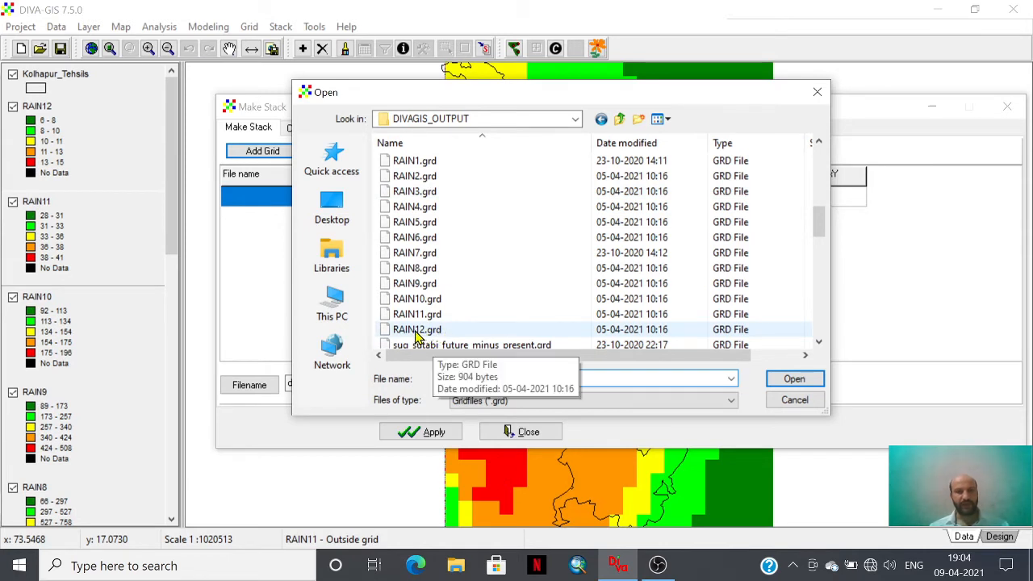
{"action": "mouse_move", "coordinate": [434, 341]}
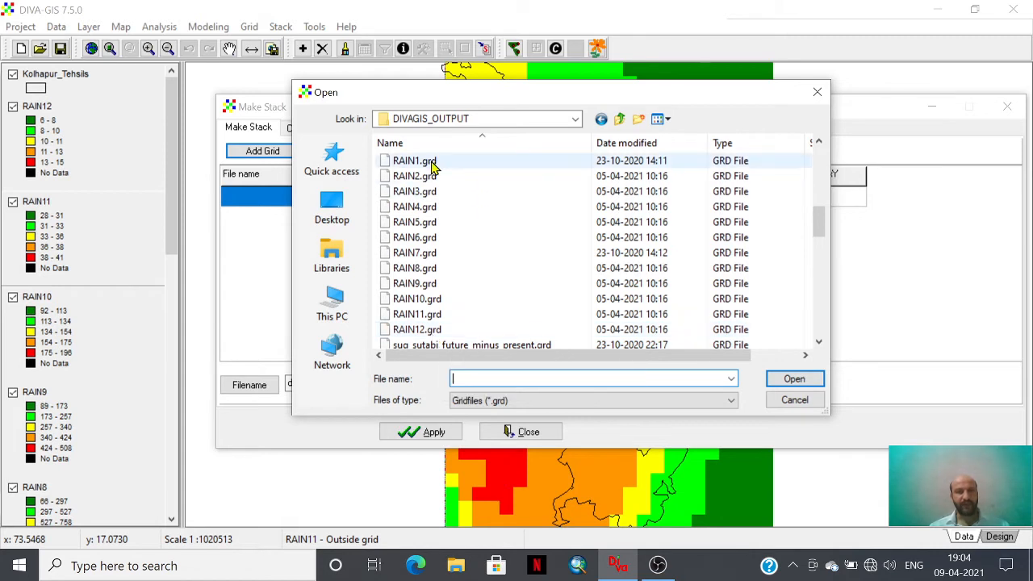
{"action": "mouse_move", "coordinate": [414, 161]}
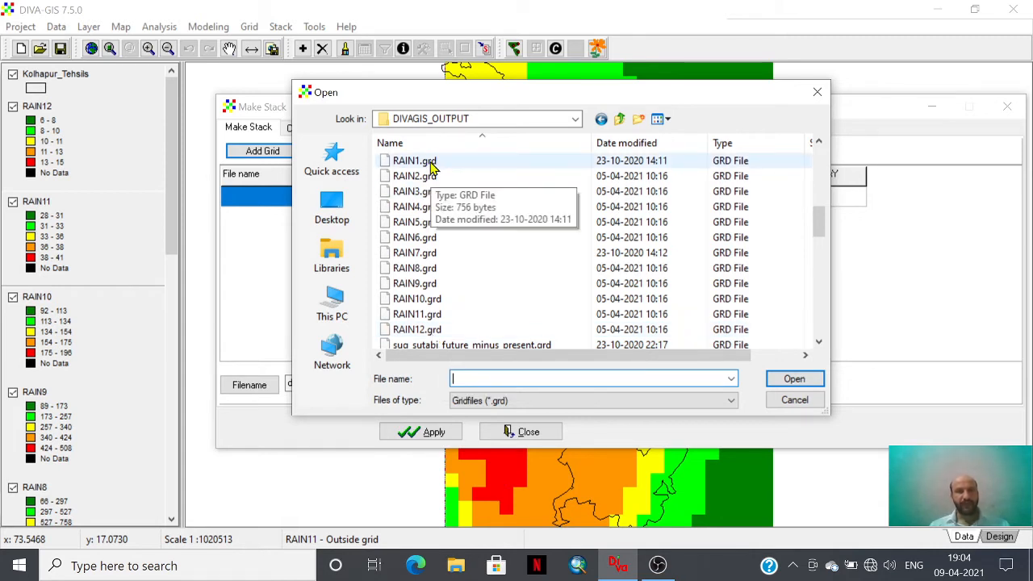
{"action": "left_click", "coordinate": [412, 160]}
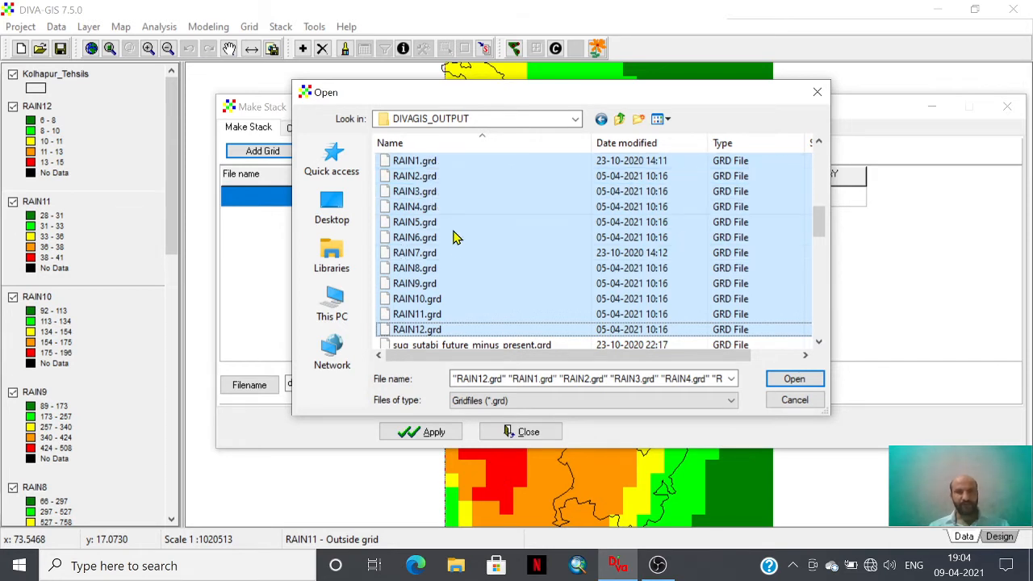
{"action": "mouse_move", "coordinate": [525, 329]}
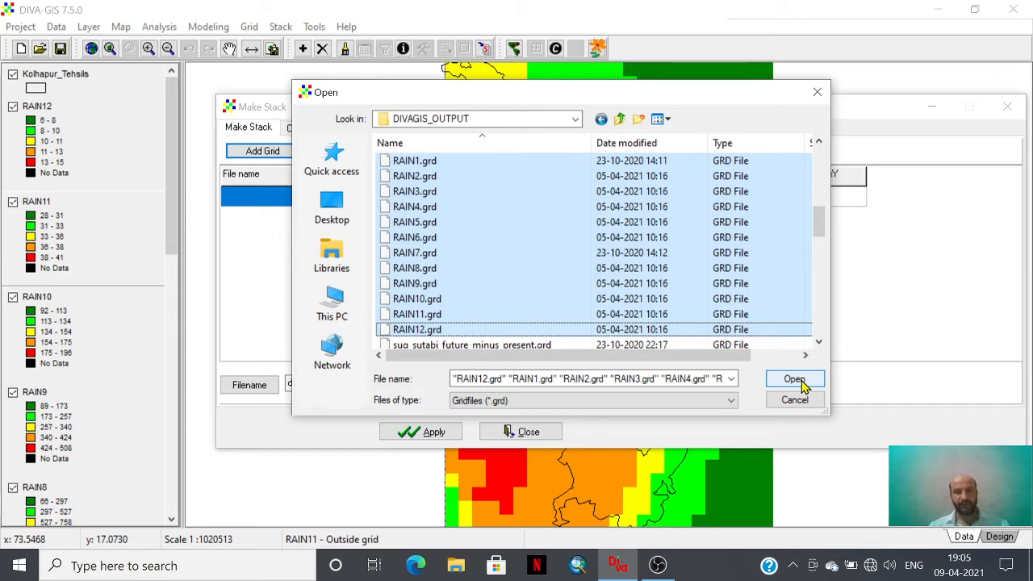
- Add the selected rain1–rain12 grids and review their 34×24 dimensions in the list
{"action": "left_click", "coordinate": [794, 379]}
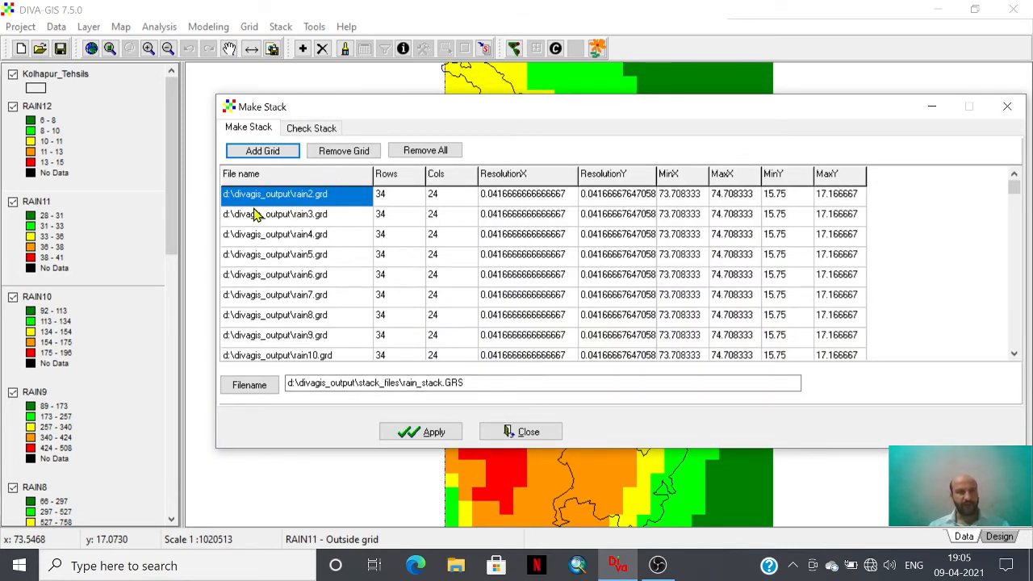
{"action": "mouse_move", "coordinate": [313, 206]}
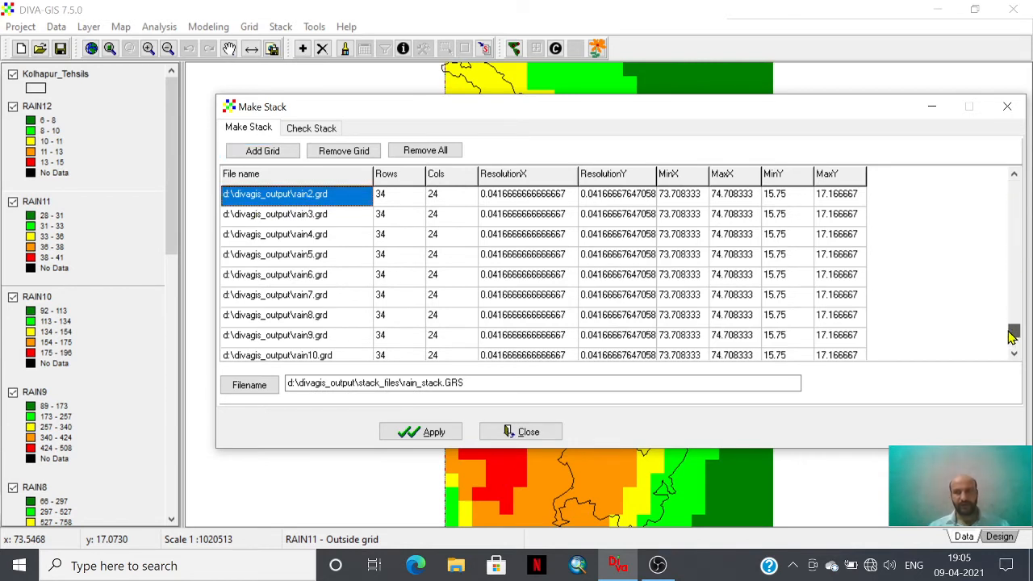
{"action": "scroll", "scroll_direction": "down", "scroll_amount": 3}
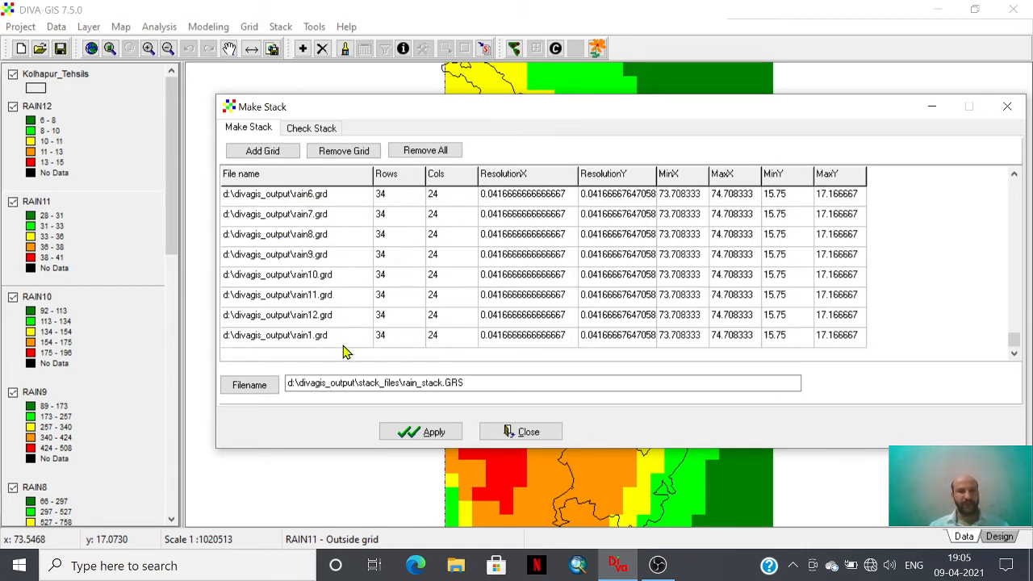
{"action": "mouse_move", "coordinate": [230, 329]}
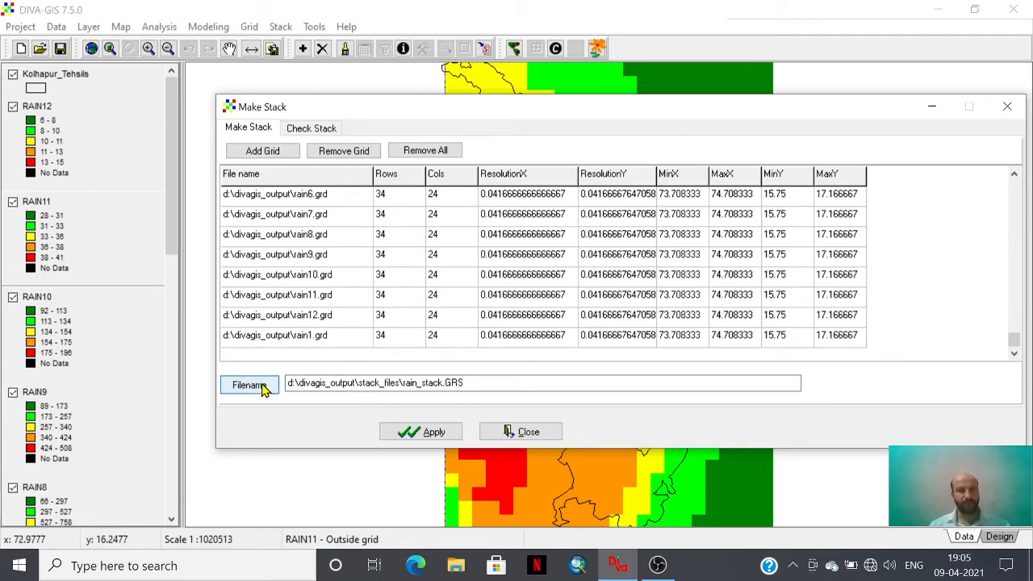
- Rename the stack output file to 1_rain_stack.GRS in Stack_Files
{"action": "left_click", "coordinate": [250, 385]}
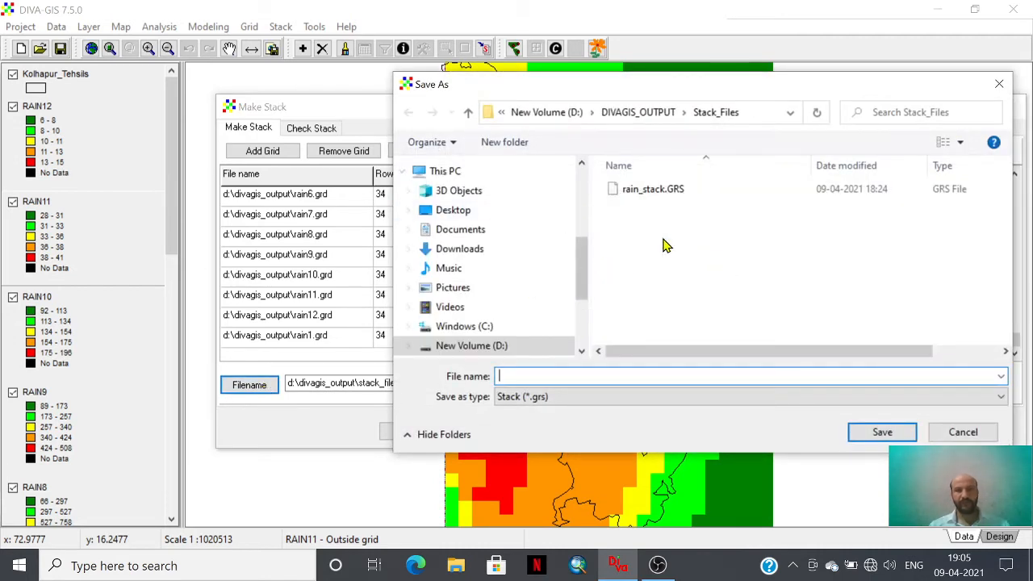
{"action": "left_click", "coordinate": [652, 188]}
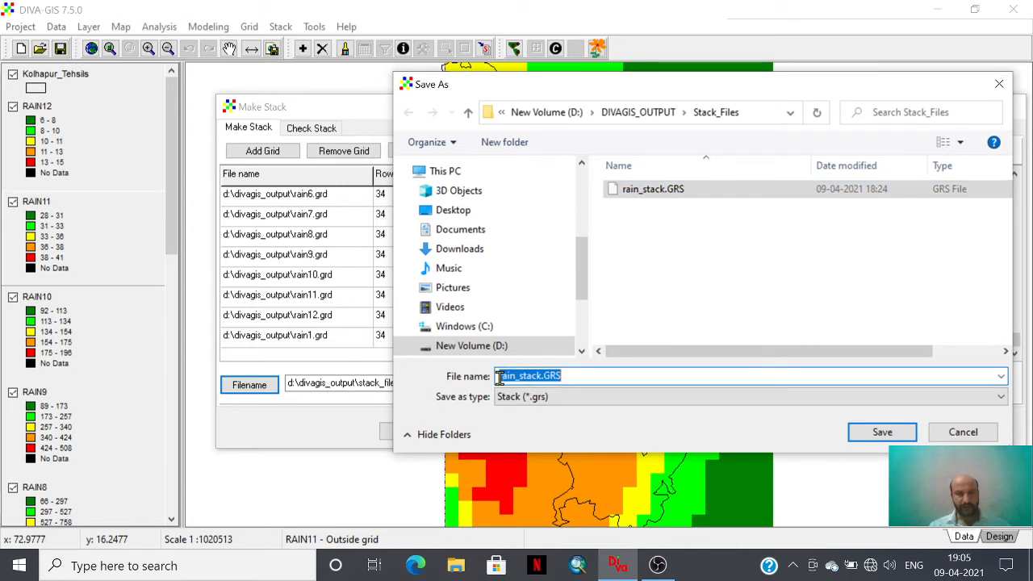
{"action": "type", "text": "1_"}
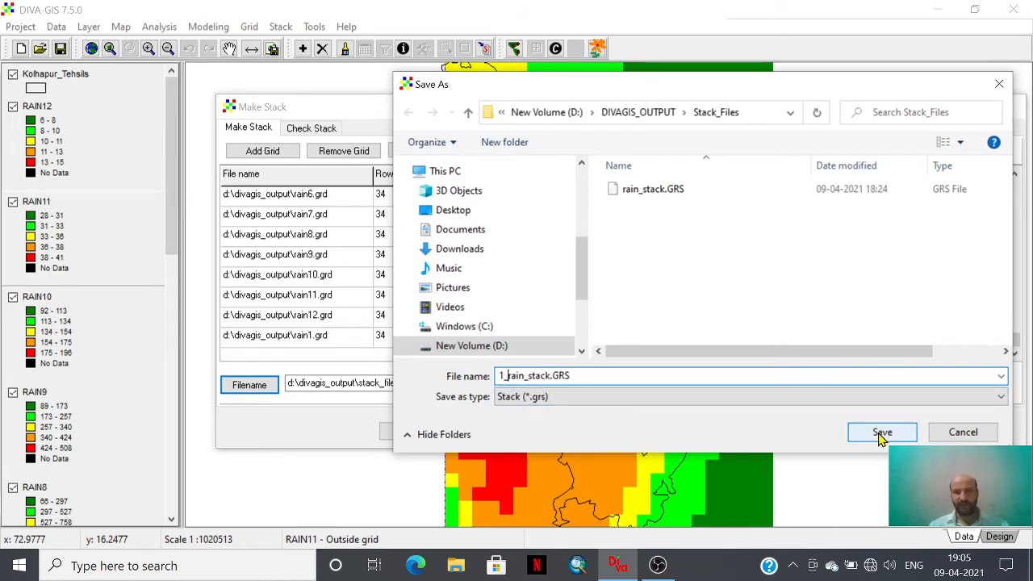
{"action": "left_click", "coordinate": [881, 431]}
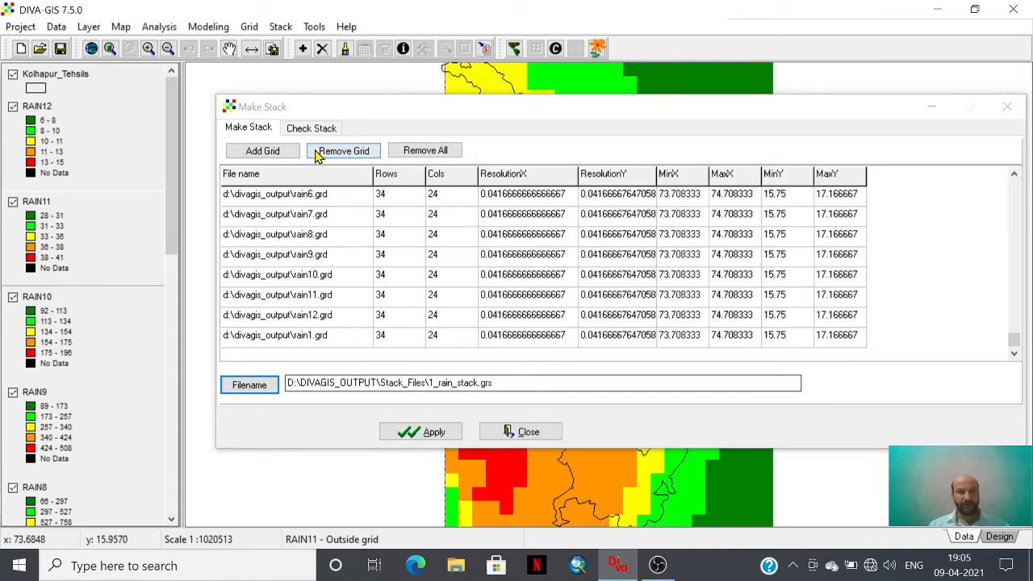
- View the Check Stack page showing rain_stack.grs with twelve rainfall grids
{"action": "left_click", "coordinate": [311, 127]}
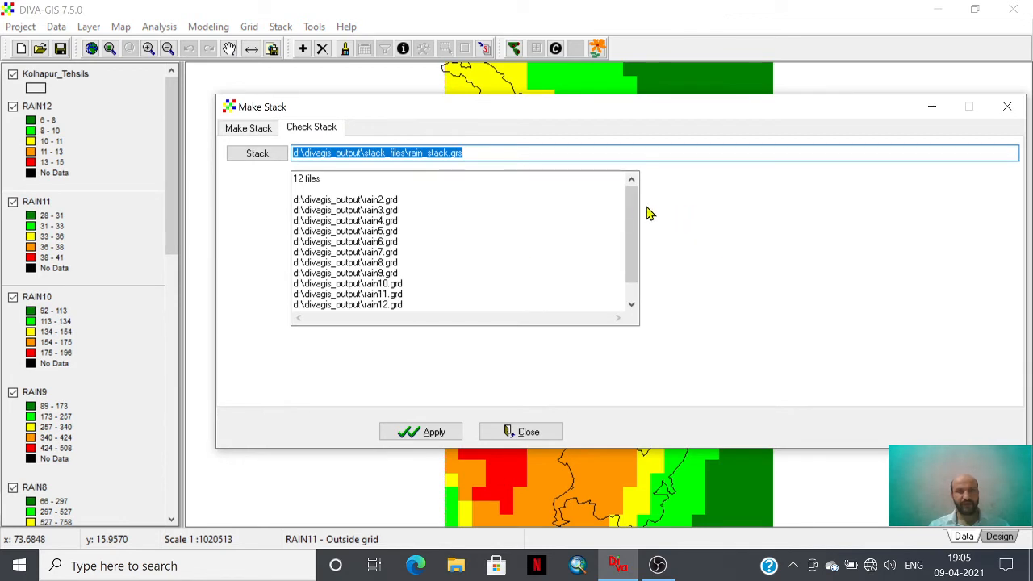
{"action": "scroll", "scroll_direction": "down", "scroll_amount": 3}
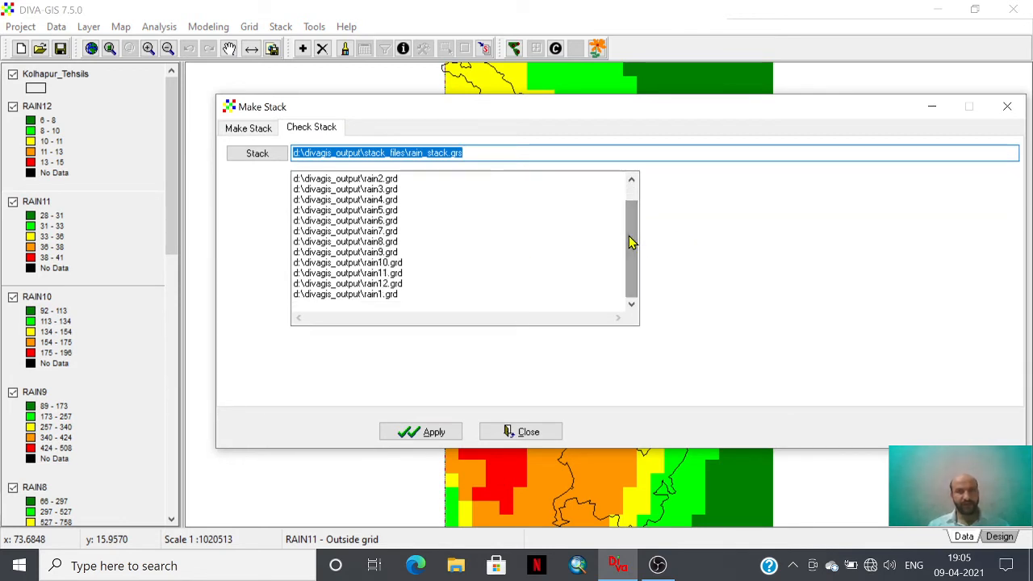
{"action": "left_click", "coordinate": [345, 210]}
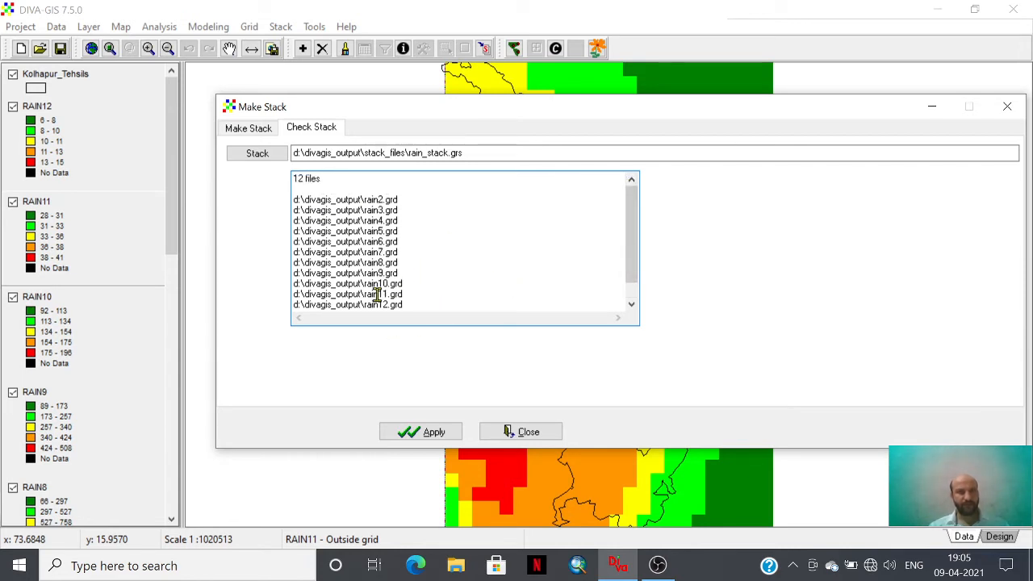
- Apply the stack to 1_rain_stack.GRS, confirm overwriting, and close Make Stack
{"action": "left_click", "coordinate": [248, 127]}
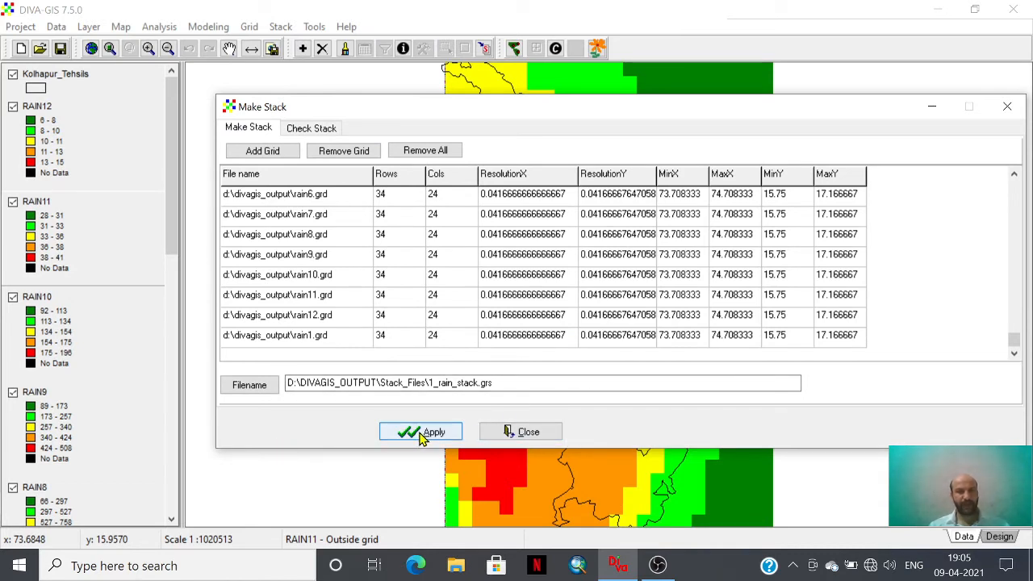
{"action": "left_click", "coordinate": [420, 431]}
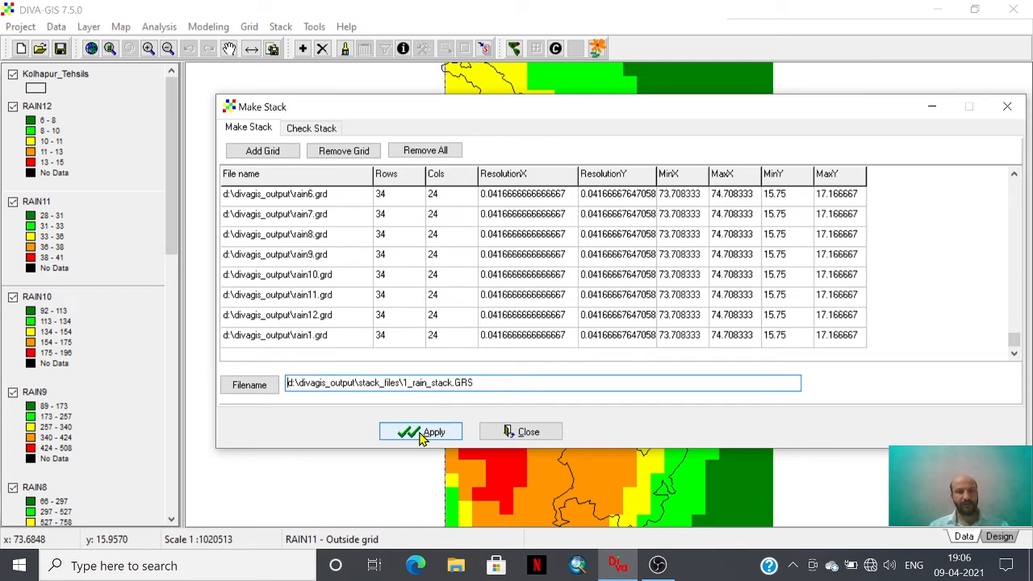
{"action": "left_click", "coordinate": [420, 432]}
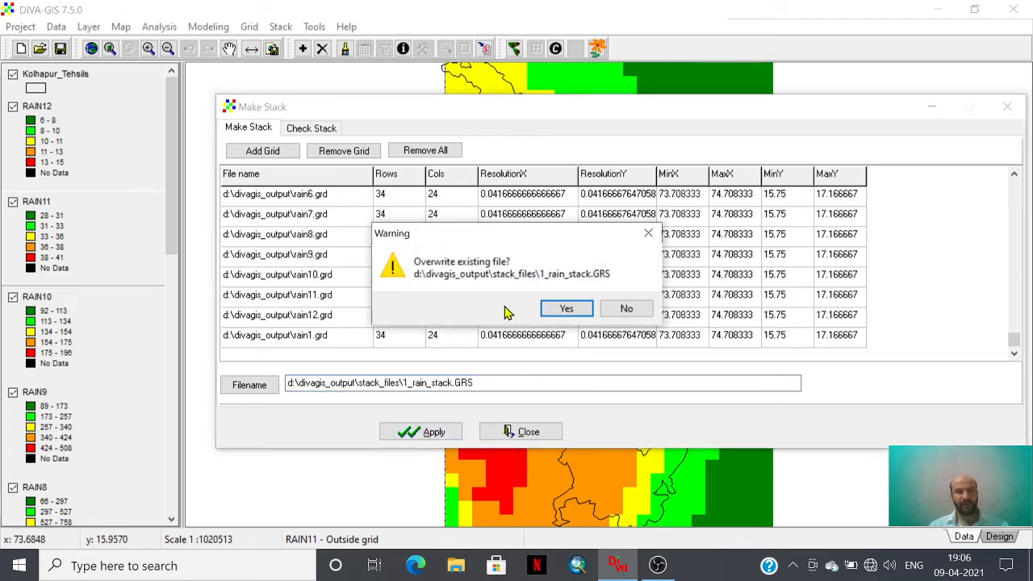
{"action": "left_click", "coordinate": [567, 308]}
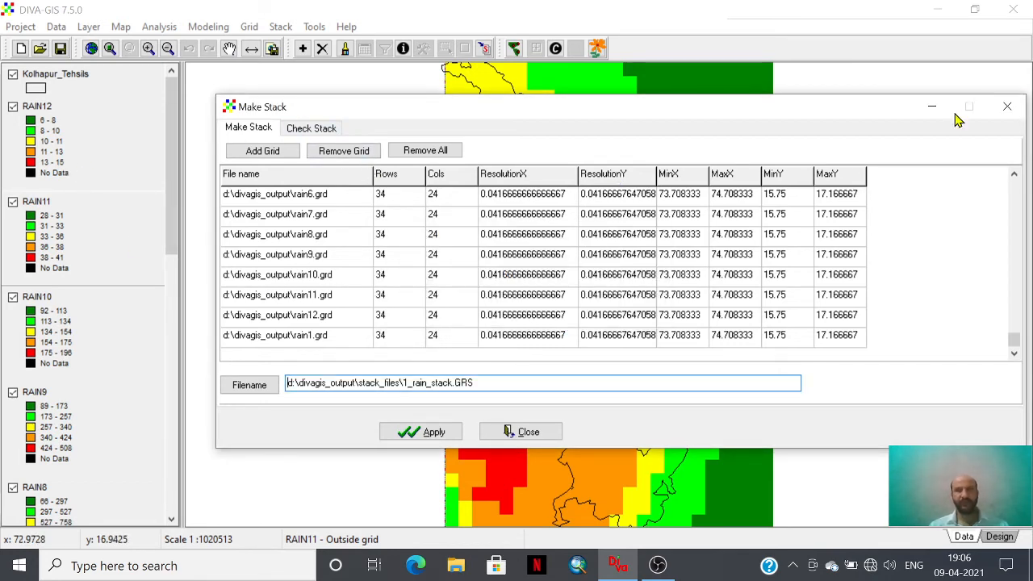
{"action": "left_click", "coordinate": [521, 431]}
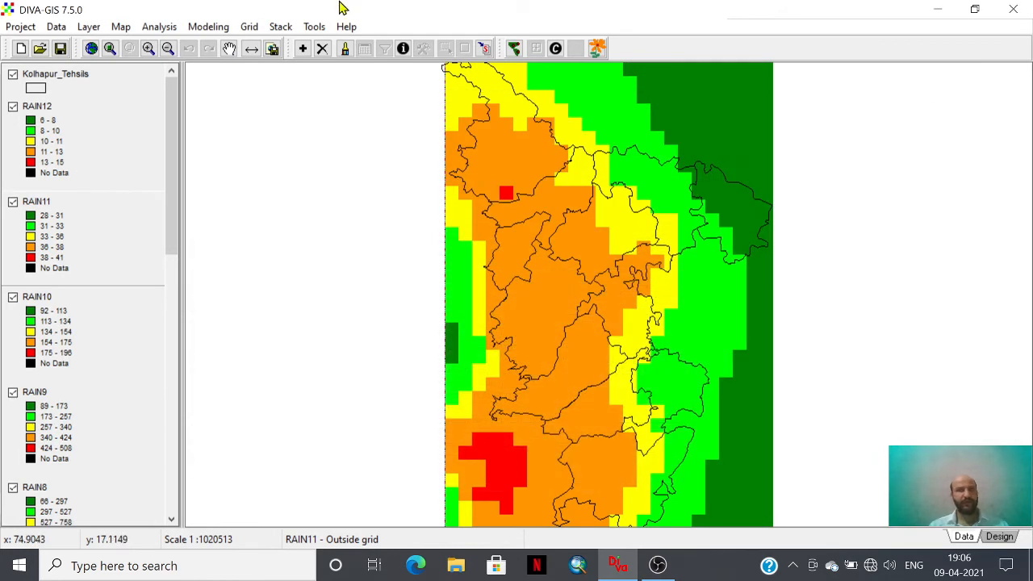
- Open Stack Plot and load 1_rain_stack.GRS as the stack
{"action": "left_click", "coordinate": [280, 27]}
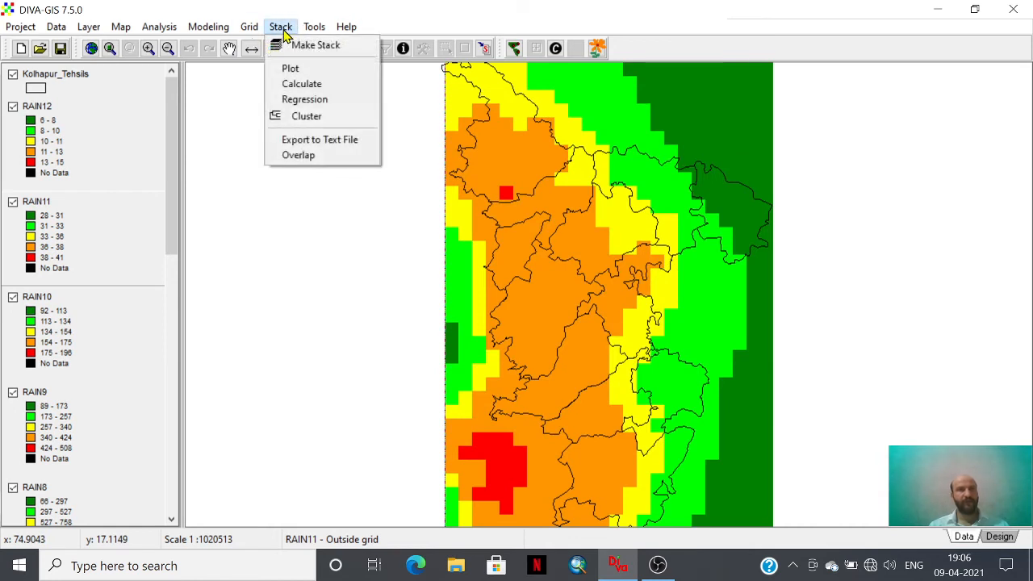
{"action": "mouse_move", "coordinate": [291, 67]}
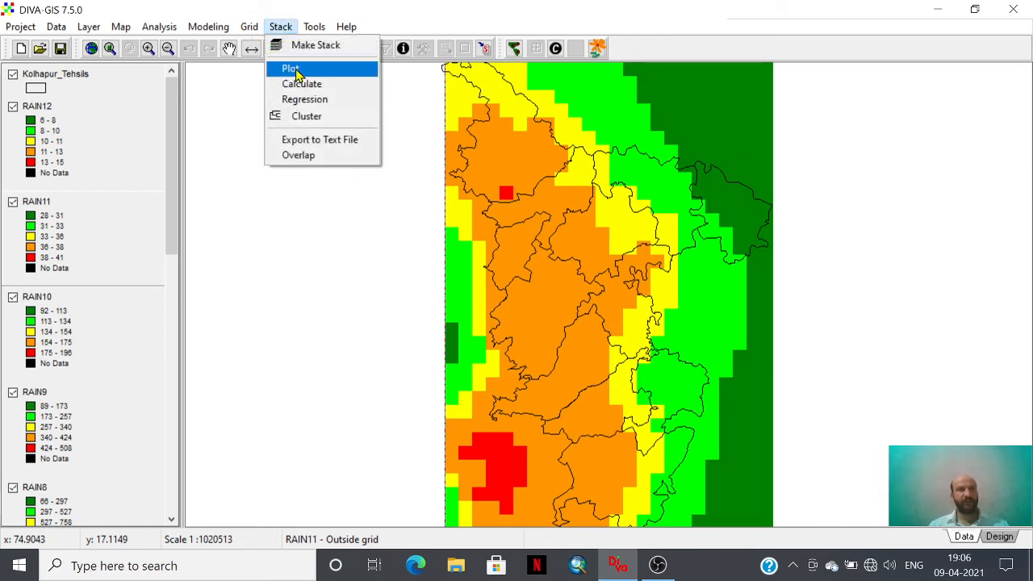
{"action": "left_click", "coordinate": [293, 67]}
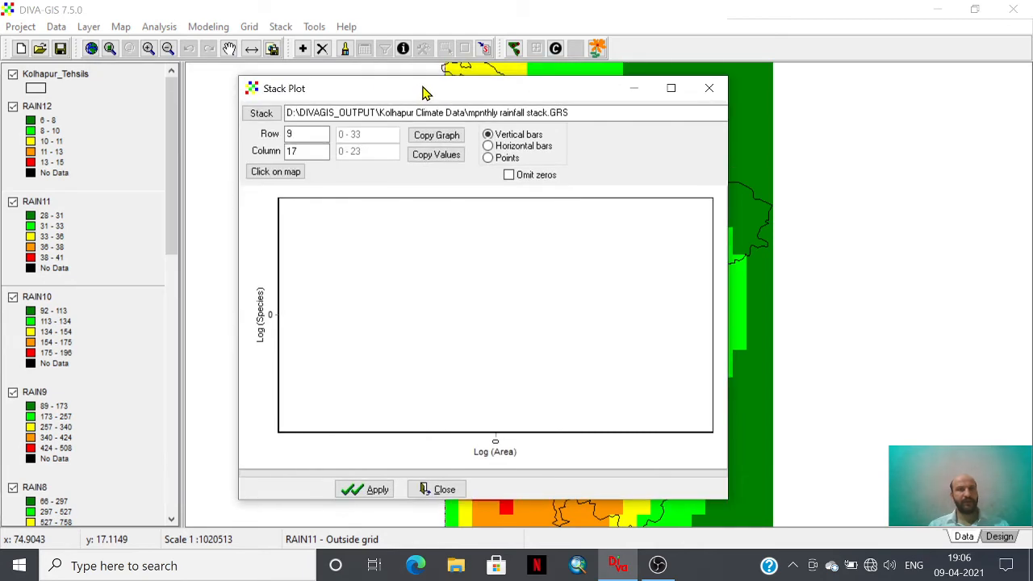
{"action": "left_click", "coordinate": [260, 113]}
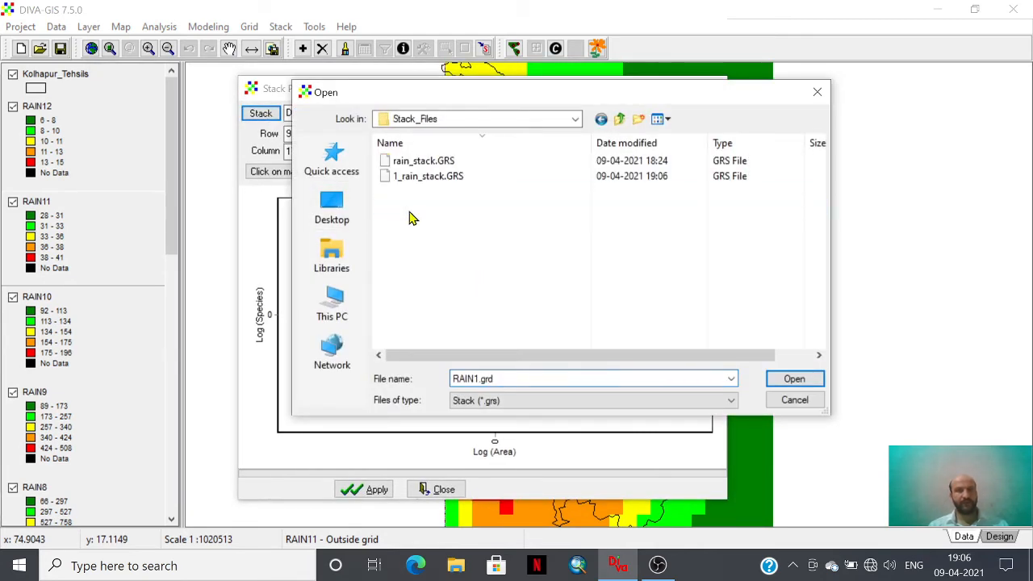
{"action": "left_click", "coordinate": [426, 176]}
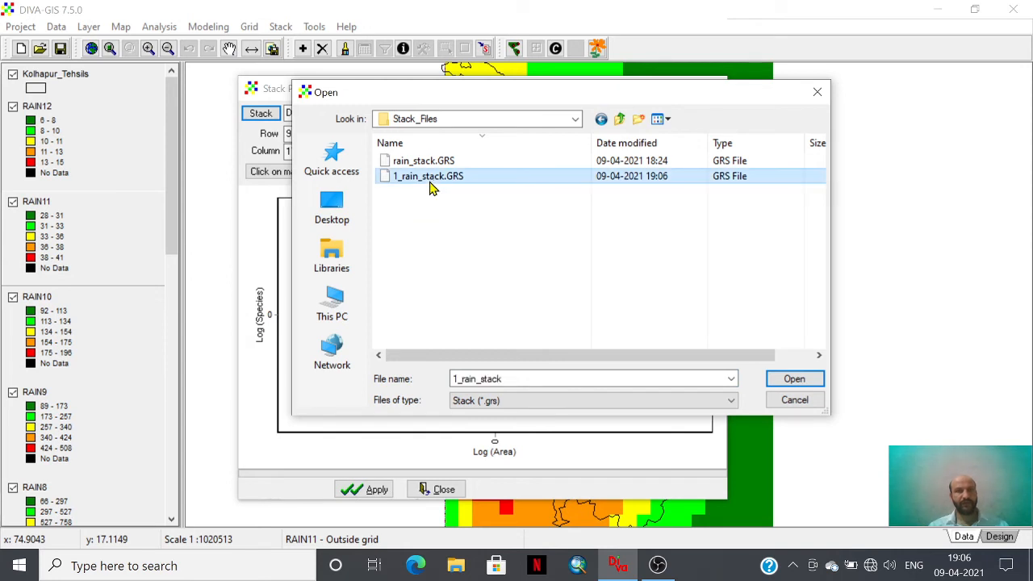
{"action": "mouse_move", "coordinate": [457, 196]}
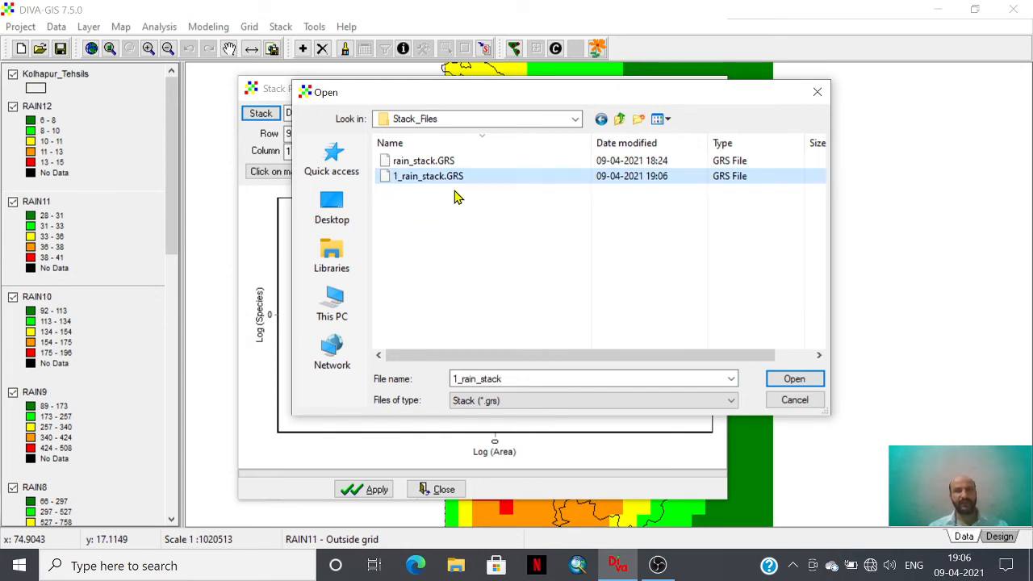
{"action": "mouse_move", "coordinate": [794, 378]}
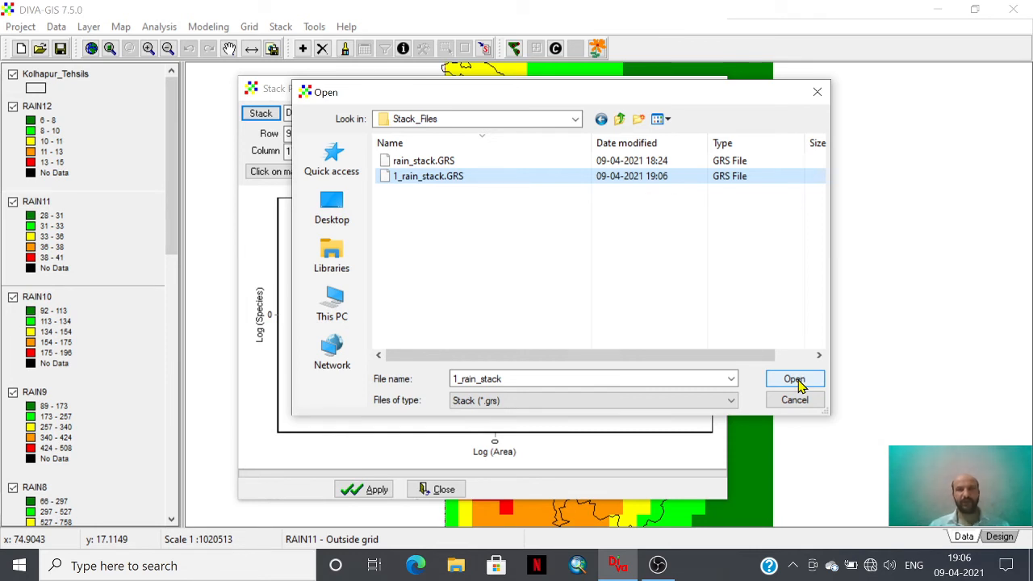
{"action": "left_click", "coordinate": [795, 379]}
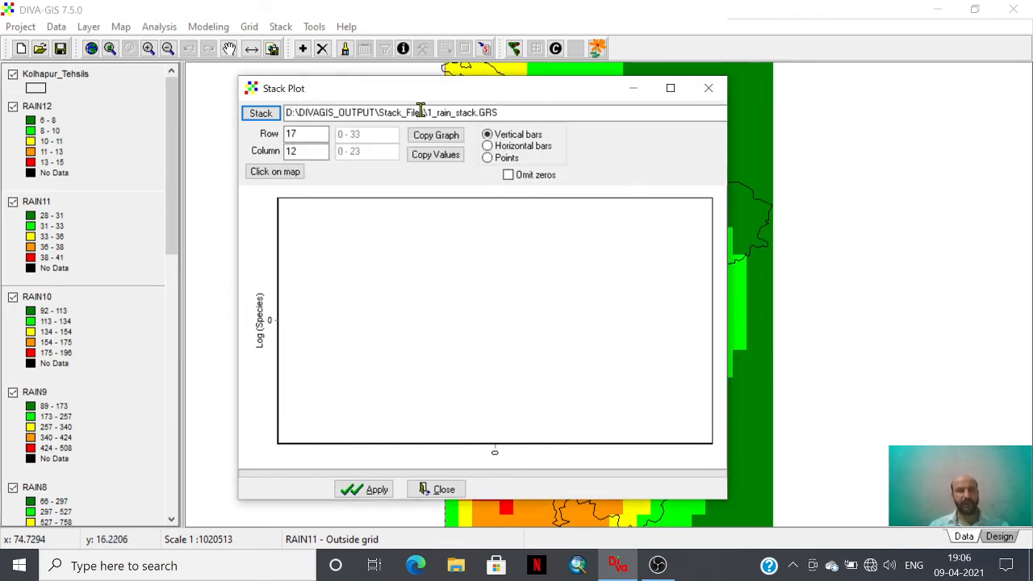
{"action": "mouse_move", "coordinate": [414, 153]}
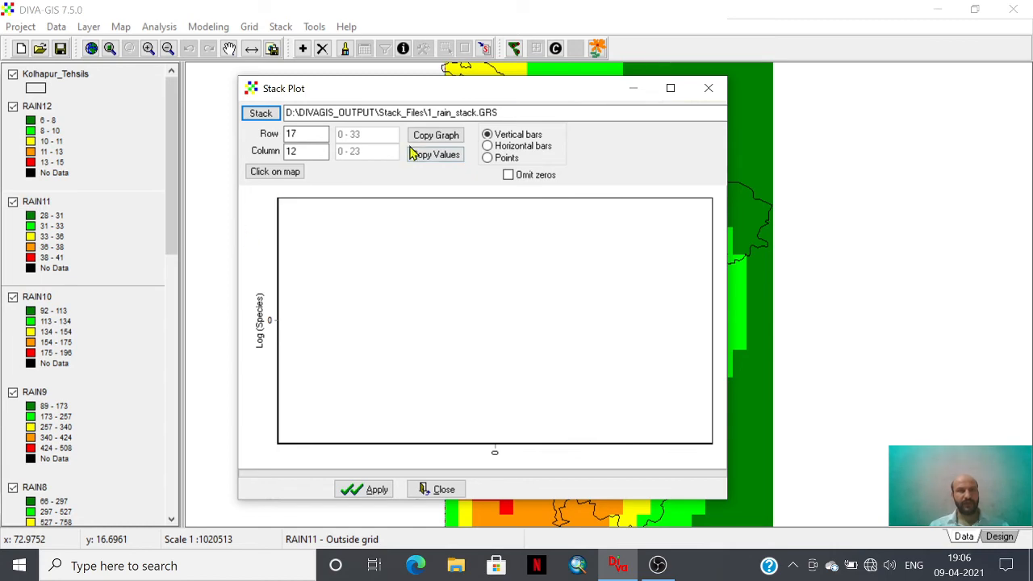
- Move the plot window aside and pick the map cell at row 11, column 12
{"action": "left_click_drag", "start_coordinate": [482, 88], "coordinate": [297, 85]}
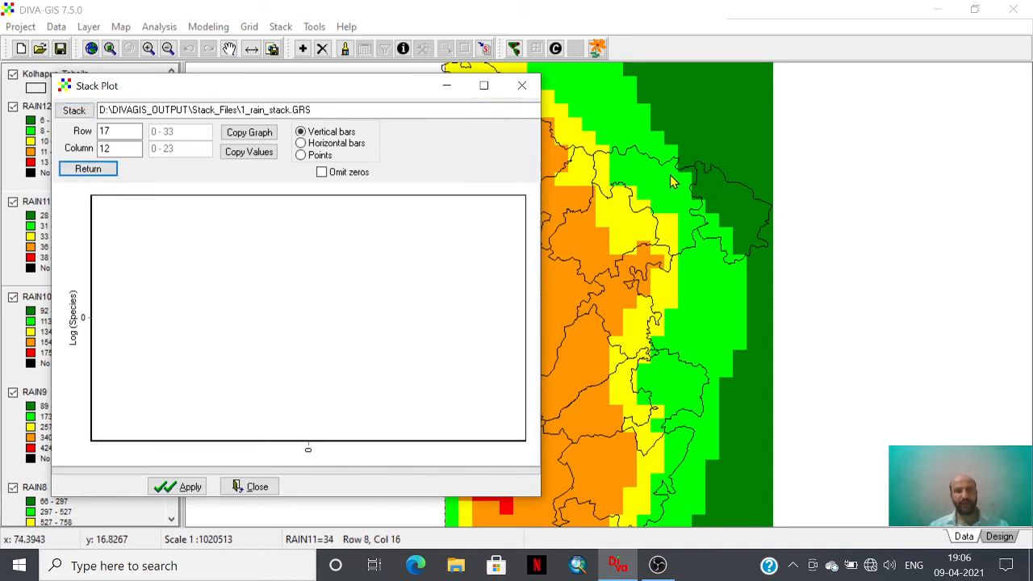
{"action": "left_click", "coordinate": [628, 234]}
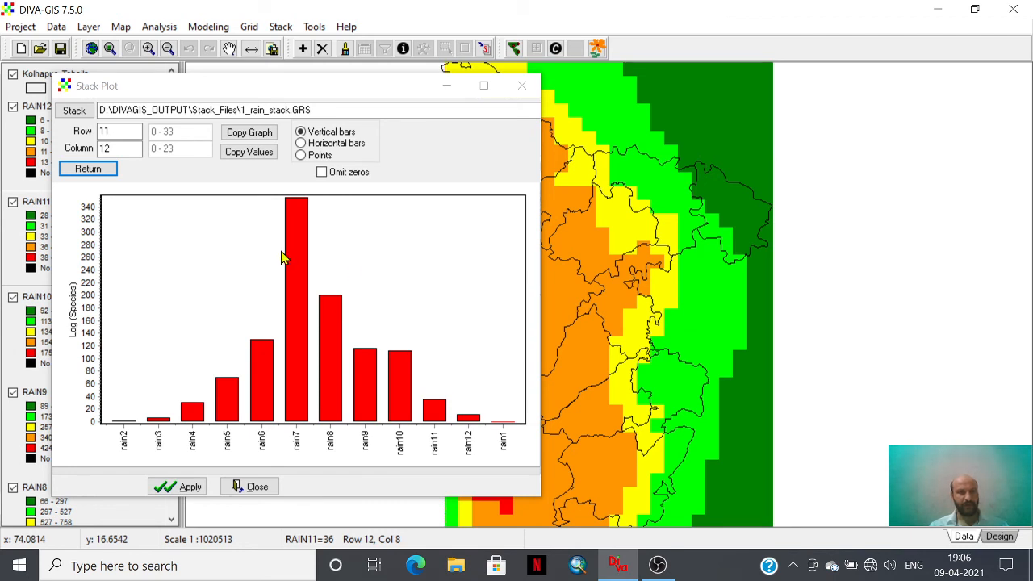
{"action": "mouse_move", "coordinate": [113, 447]}
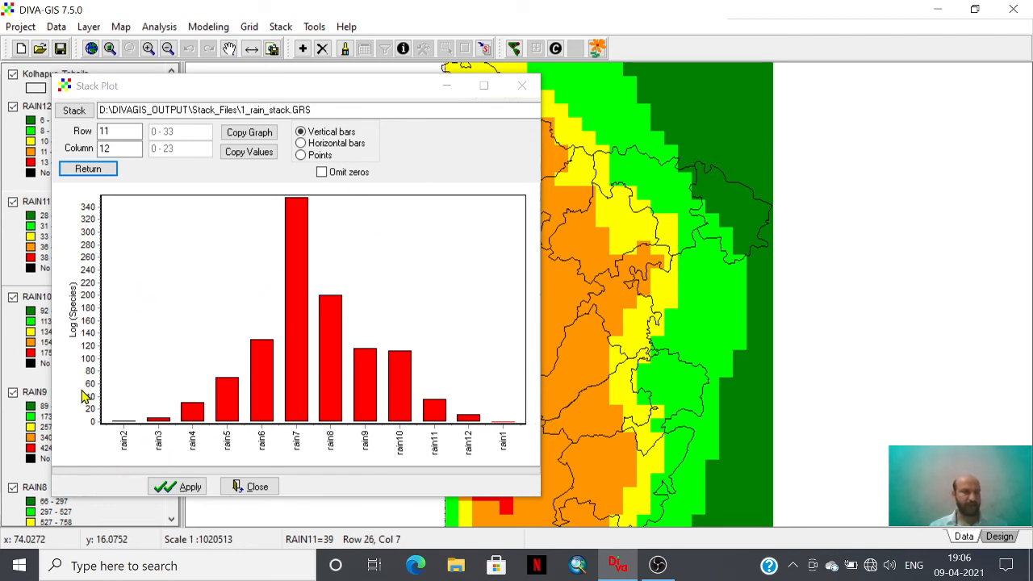
{"action": "mouse_move", "coordinate": [99, 255]}
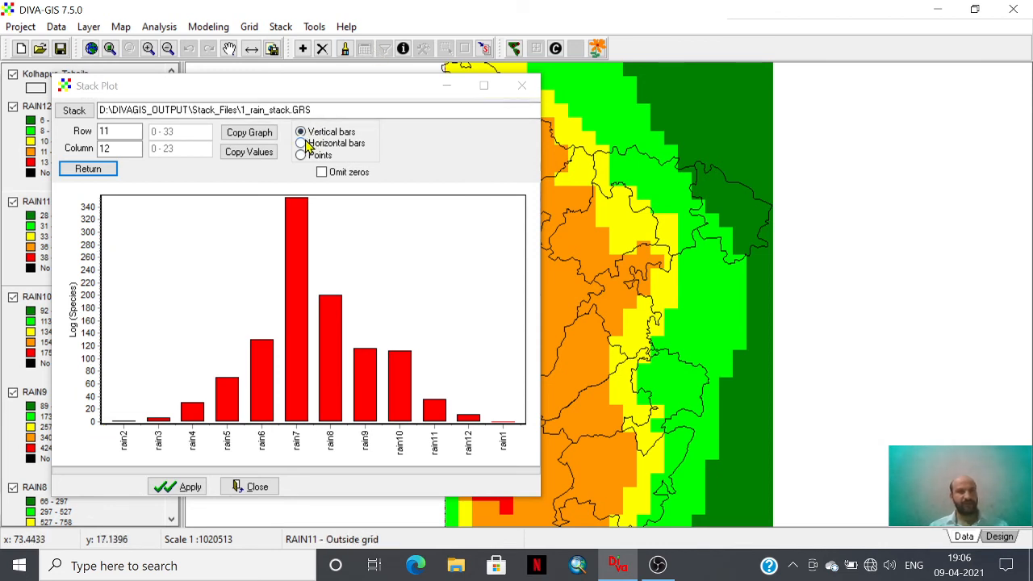
- Try horizontal bars, then settle on points, toggling SAR on and off
{"action": "left_click", "coordinate": [300, 143]}
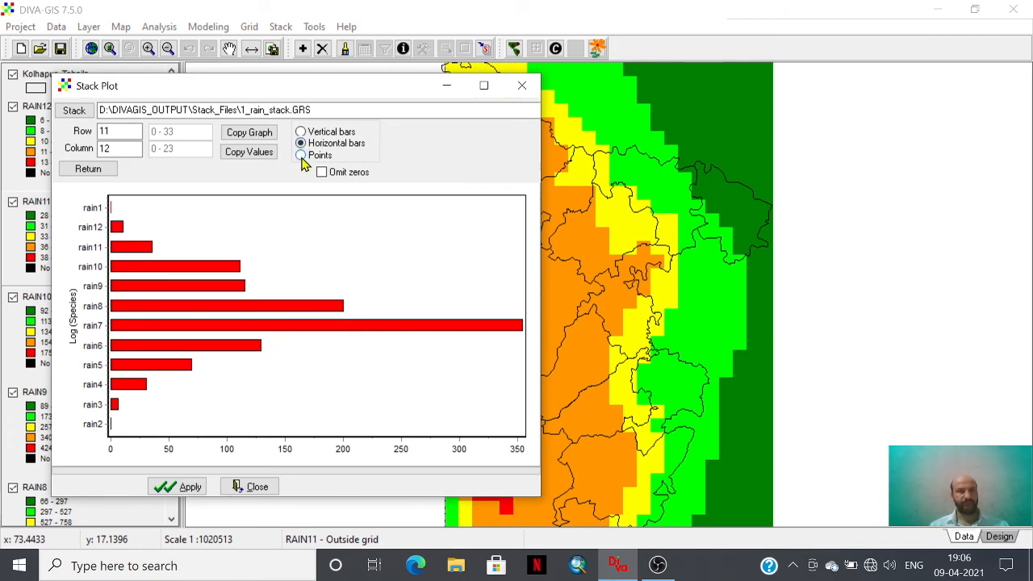
{"action": "left_click", "coordinate": [300, 155]}
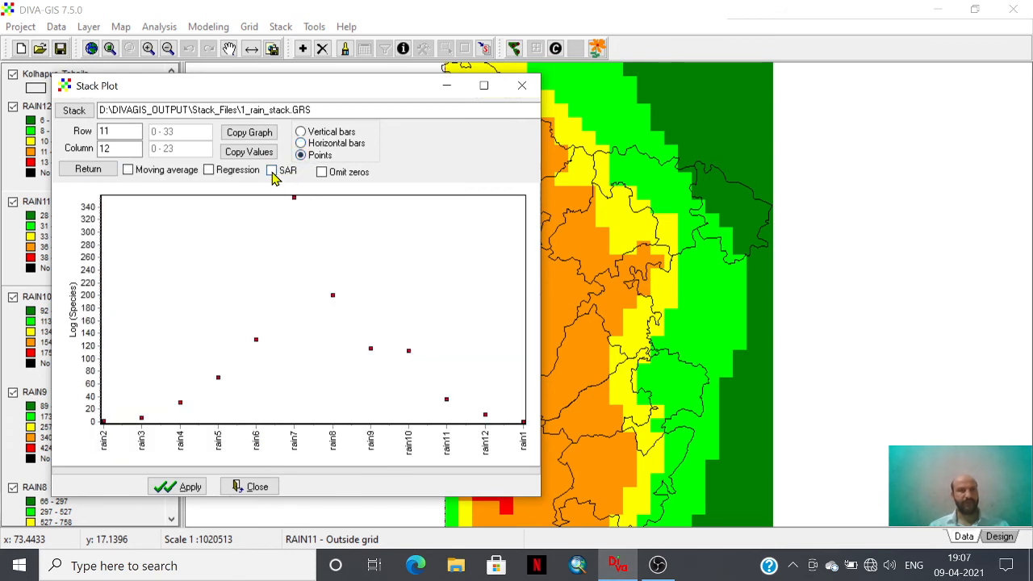
{"action": "left_click", "coordinate": [272, 170]}
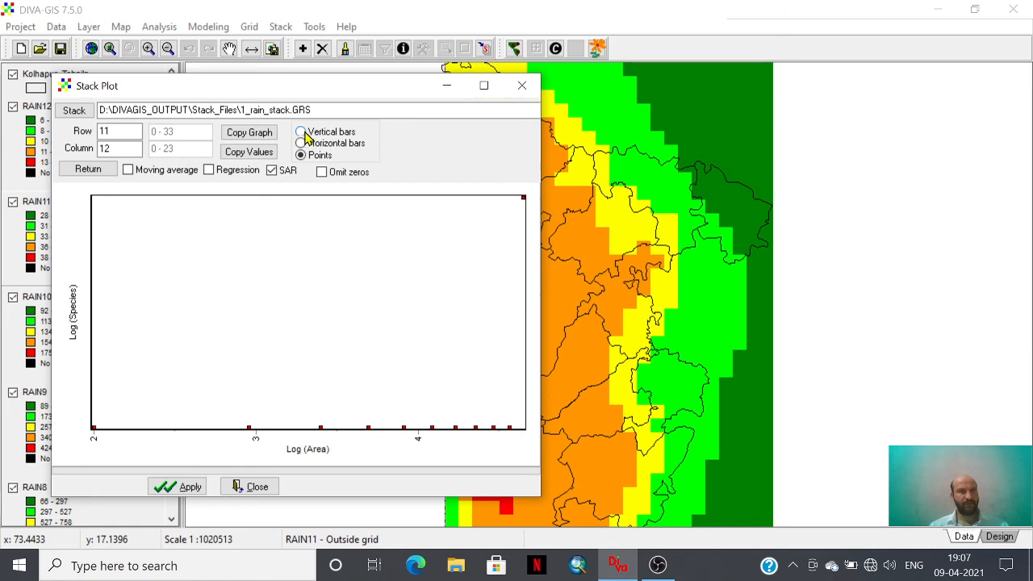
{"action": "left_click", "coordinate": [272, 170]}
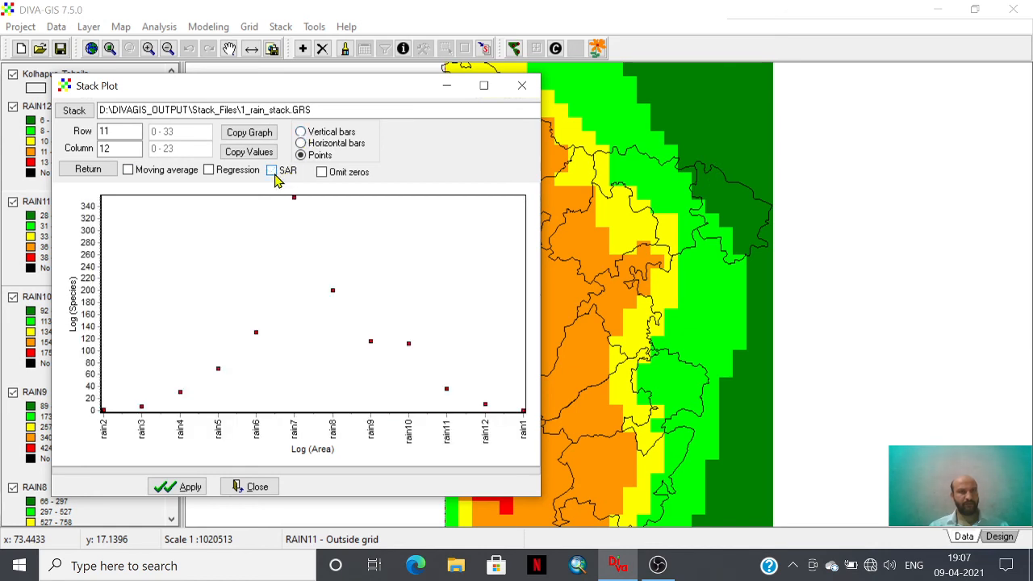
- Show a moving average, swap it for a regression line (r² = 0.00008), then close
{"action": "left_click", "coordinate": [105, 170]}
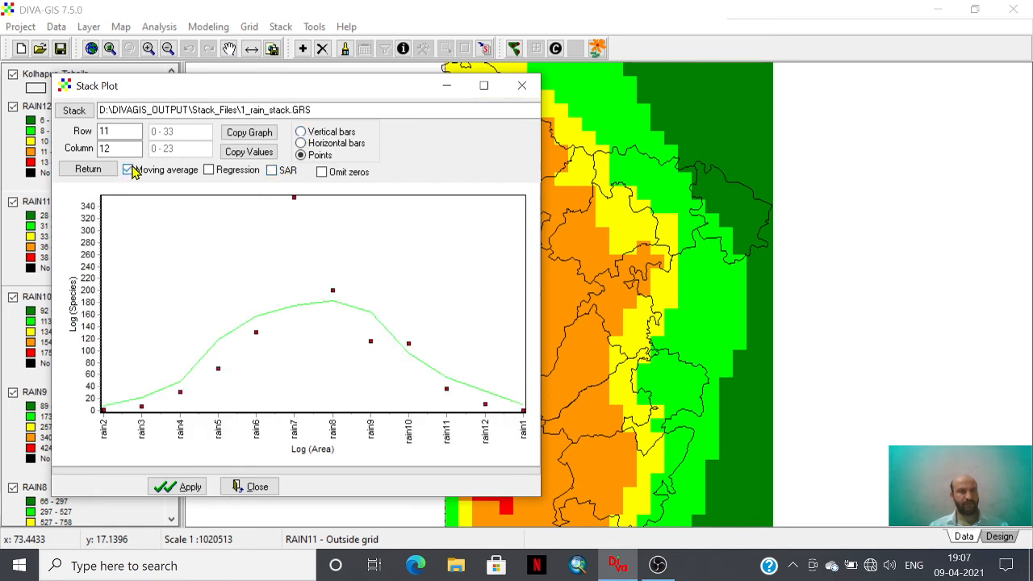
{"action": "left_click", "coordinate": [209, 171]}
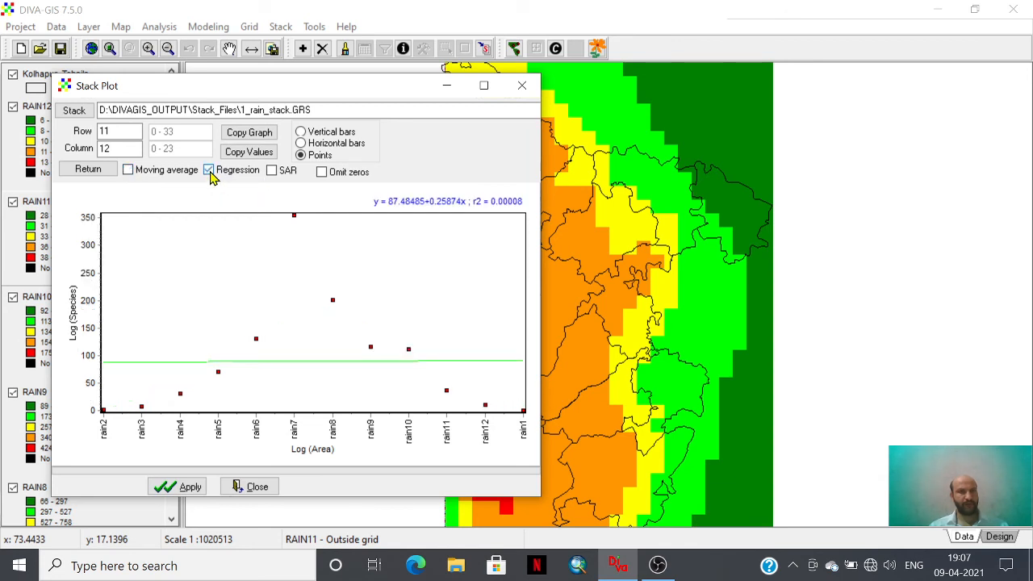
{"action": "left_click", "coordinate": [209, 170]}
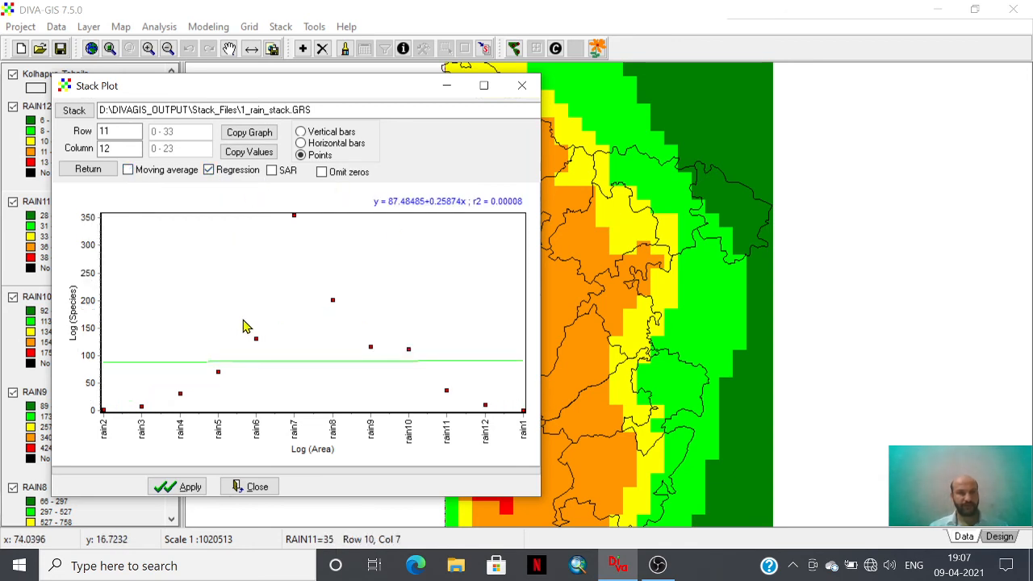
{"action": "mouse_move", "coordinate": [508, 445]}
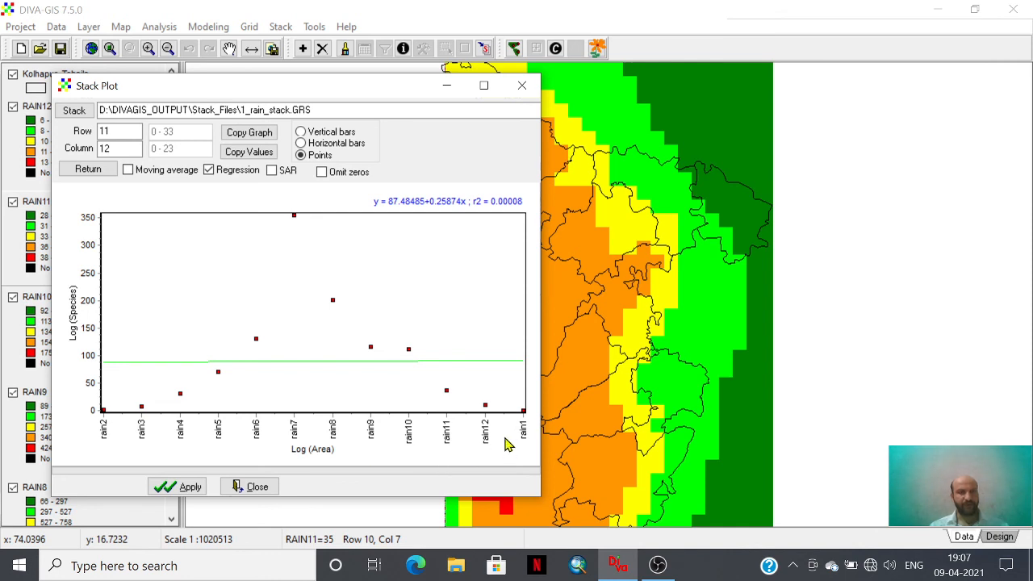
{"action": "mouse_move", "coordinate": [123, 351]}
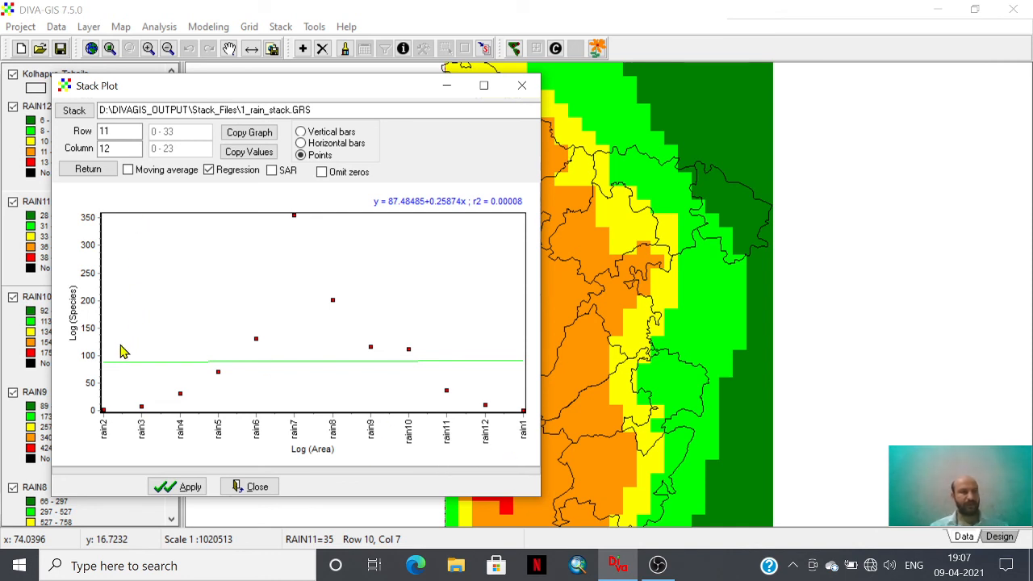
{"action": "mouse_move", "coordinate": [543, 147]}
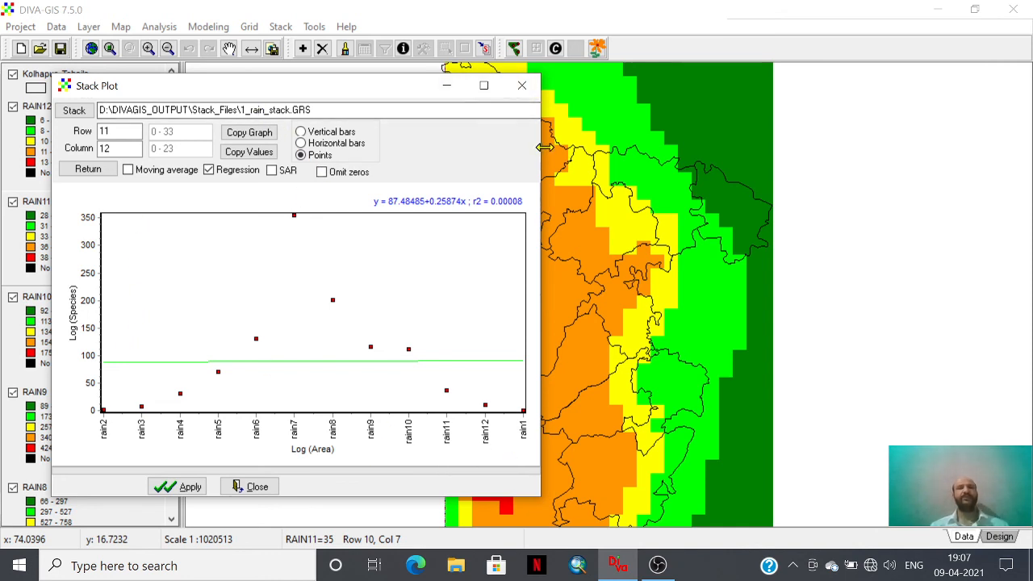
{"action": "mouse_move", "coordinate": [521, 91]}
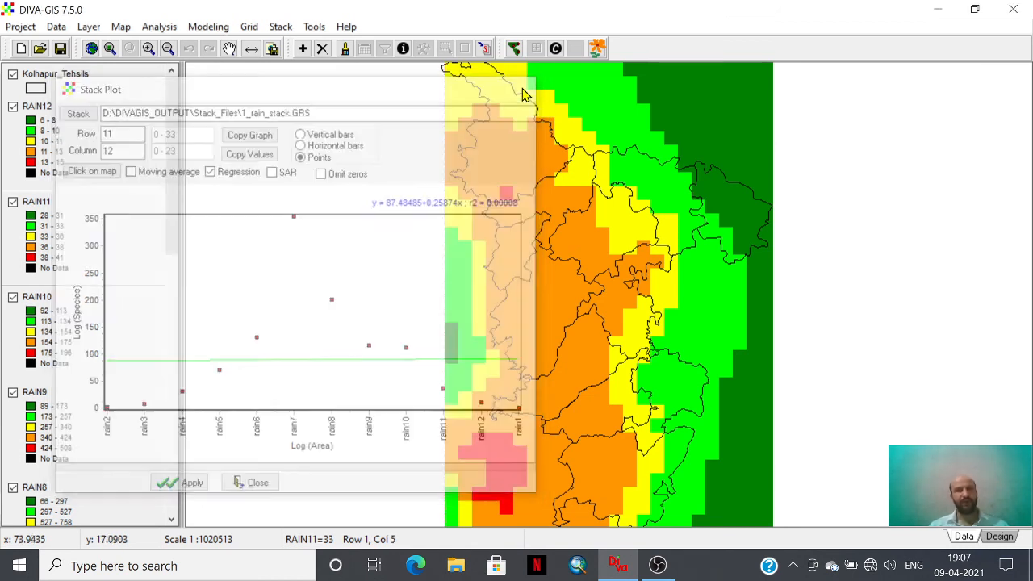
{"action": "left_click", "coordinate": [250, 482]}
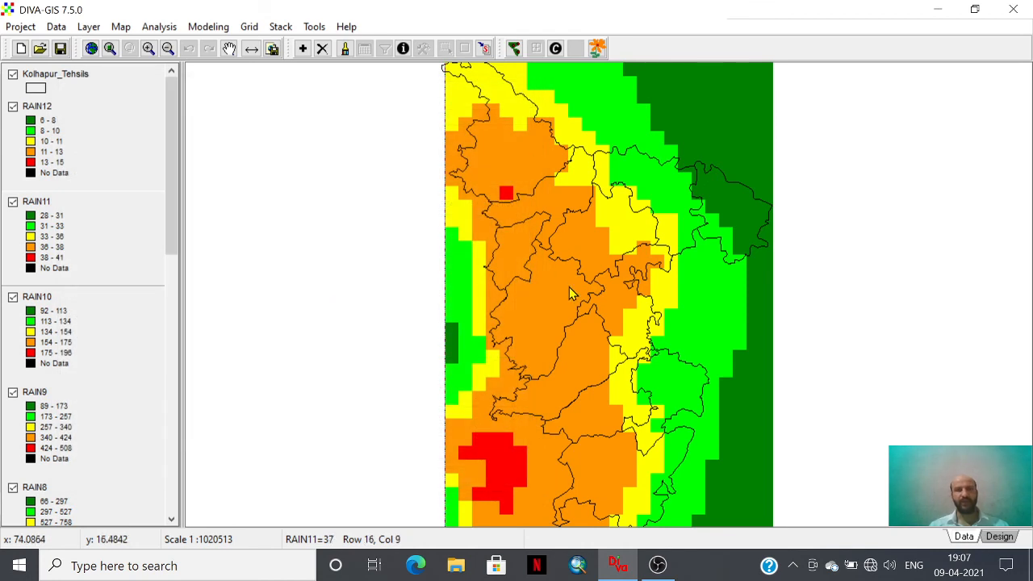